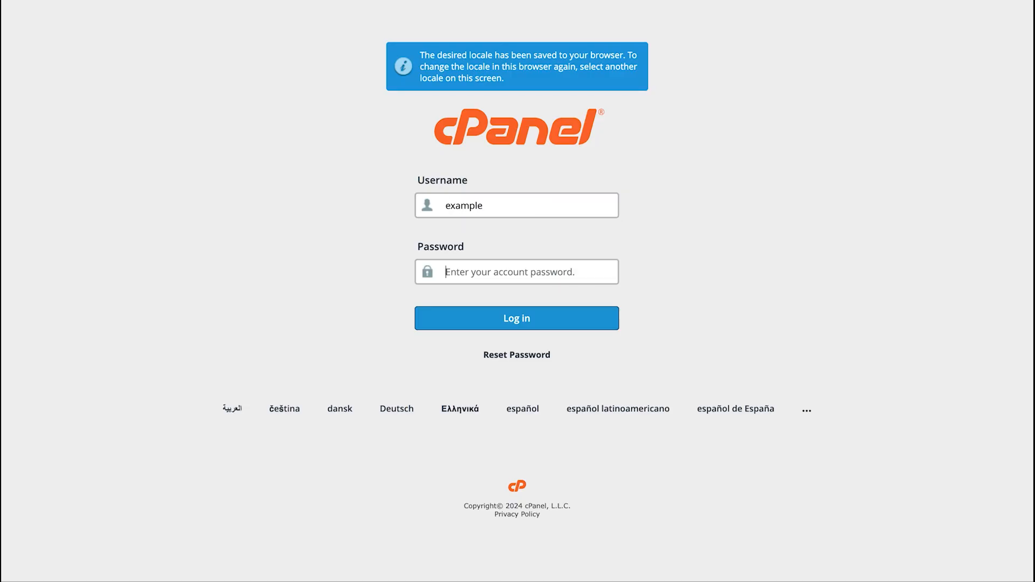
Log in and scroll the Tools dashboard to the Email section.
{"action": "left_click", "coordinate": [516, 317]}
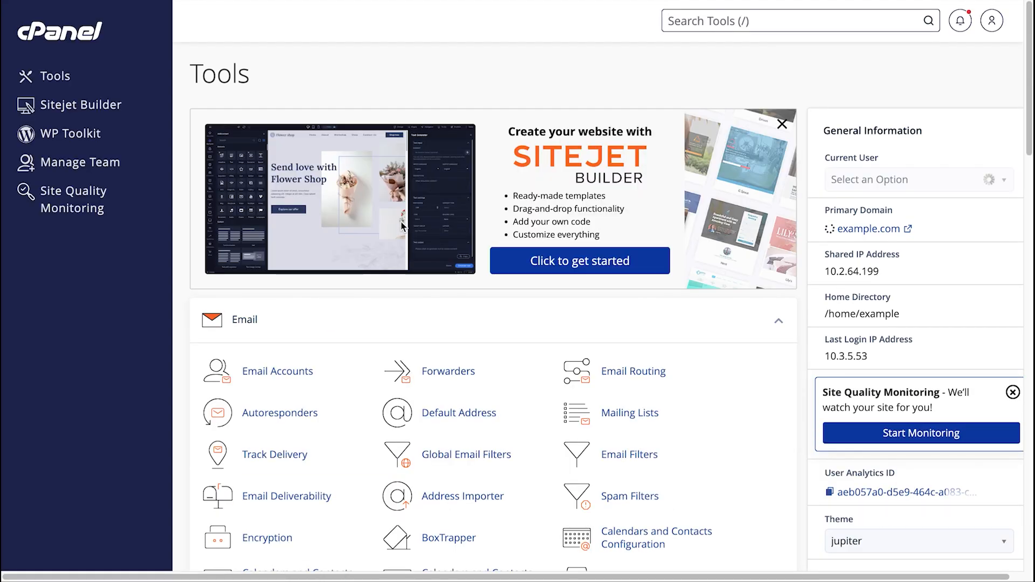
{"action": "scroll", "scroll_direction": "down", "scroll_amount": 3}
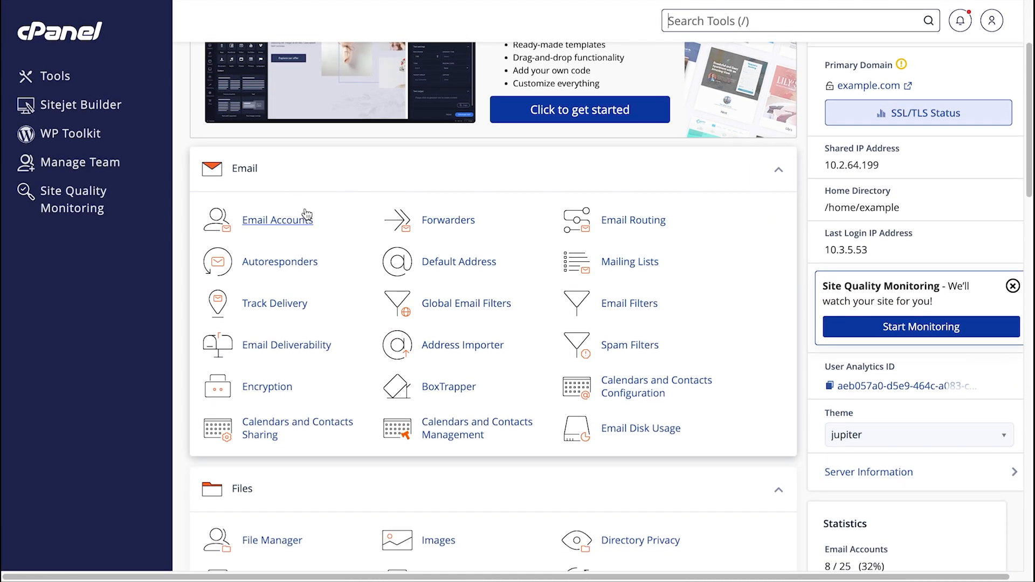
{"action": "mouse_move", "coordinate": [277, 220]}
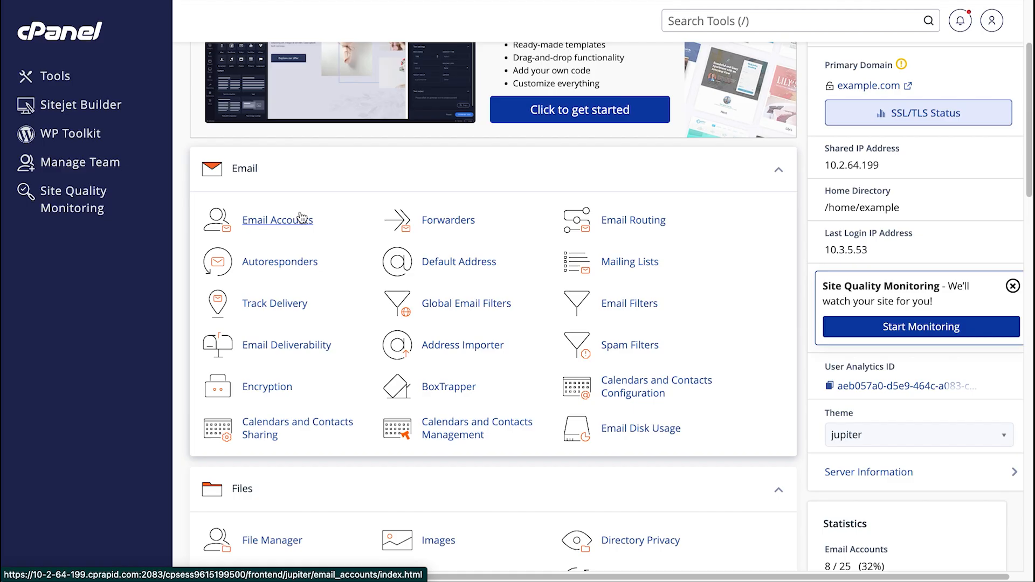
Go to Email Accounts and view the nine-account list (17 available, 8 used).
{"action": "left_click", "coordinate": [277, 220]}
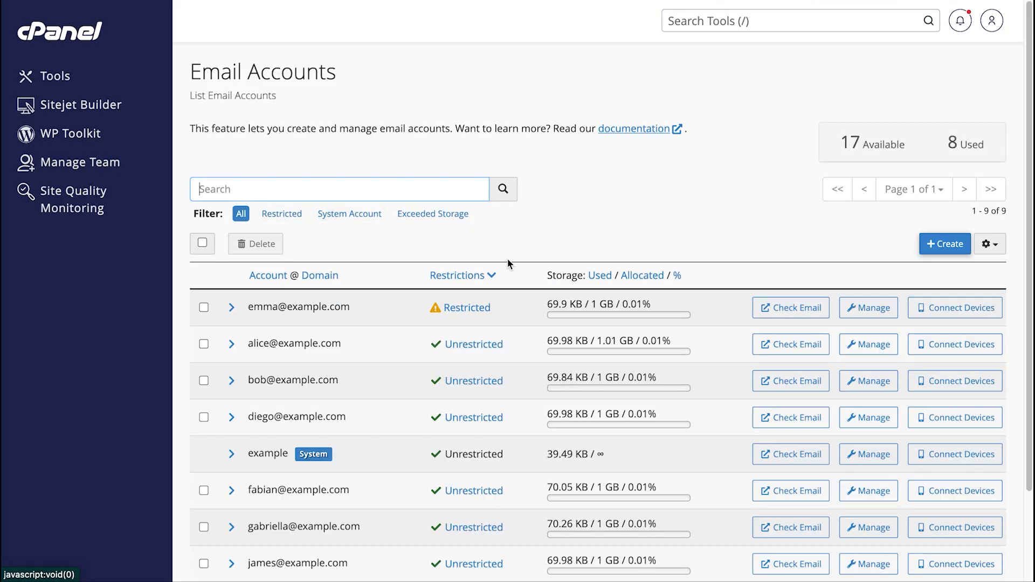
{"action": "mouse_move", "coordinate": [996, 166]}
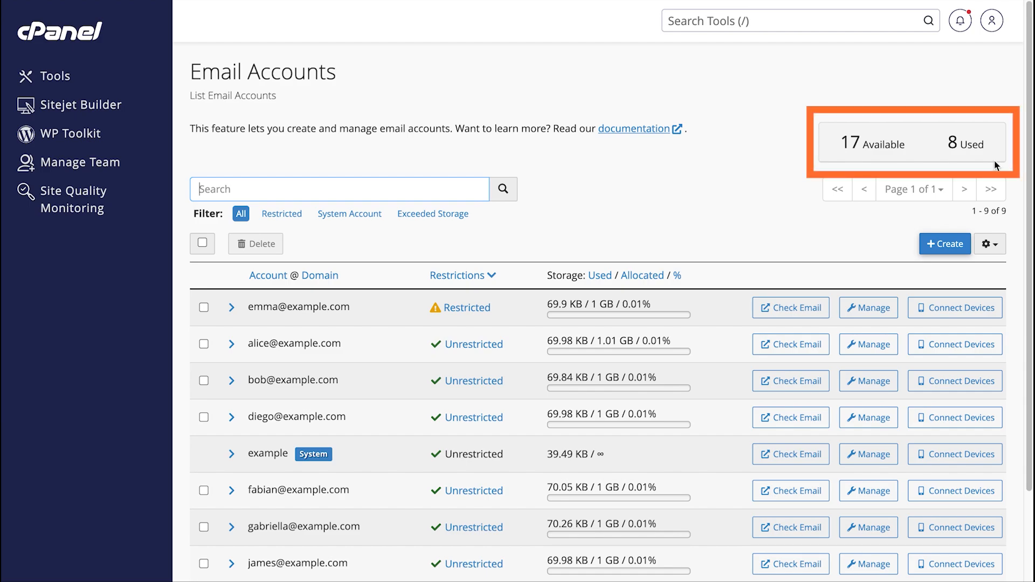
{"action": "mouse_move", "coordinate": [995, 166]}
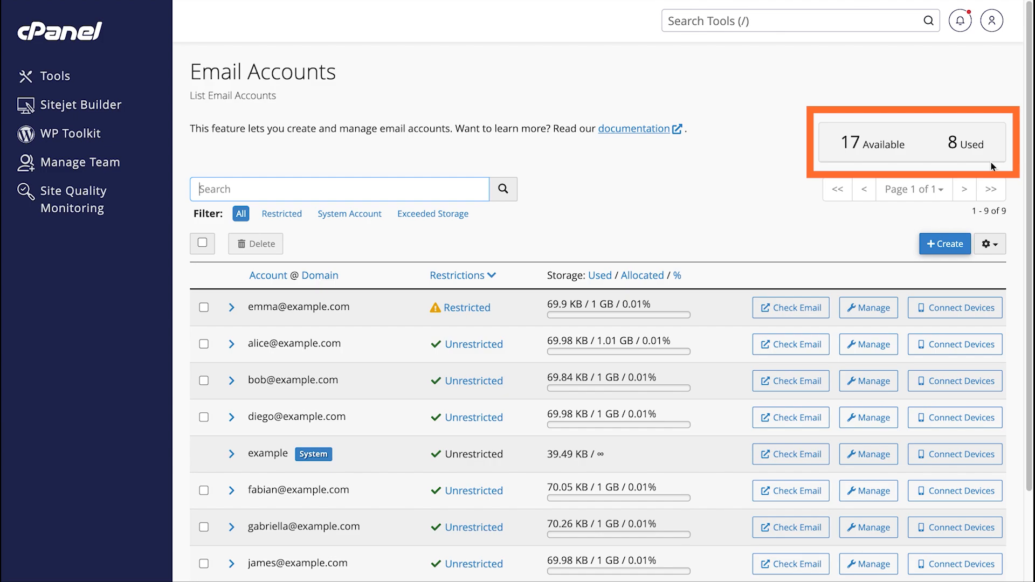
{"action": "scroll", "scroll_direction": "down", "scroll_amount": 3}
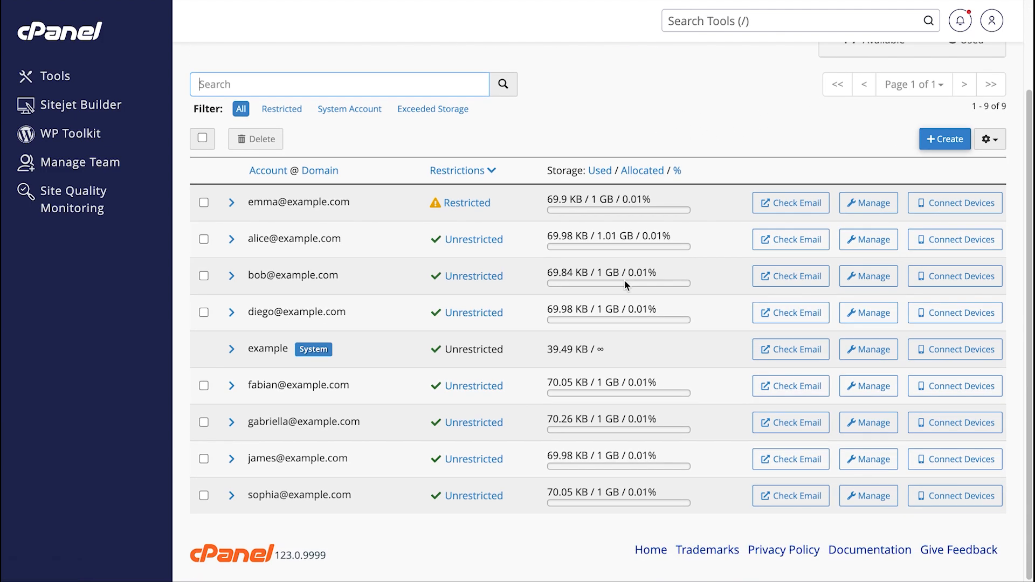
{"action": "mouse_move", "coordinate": [654, 129]}
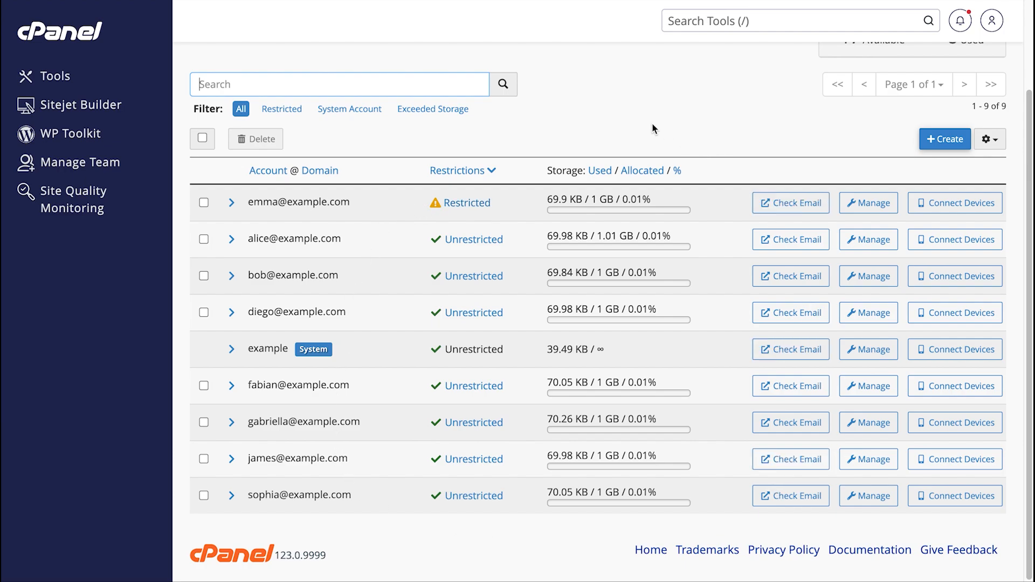
{"action": "left_click", "coordinate": [338, 84]}
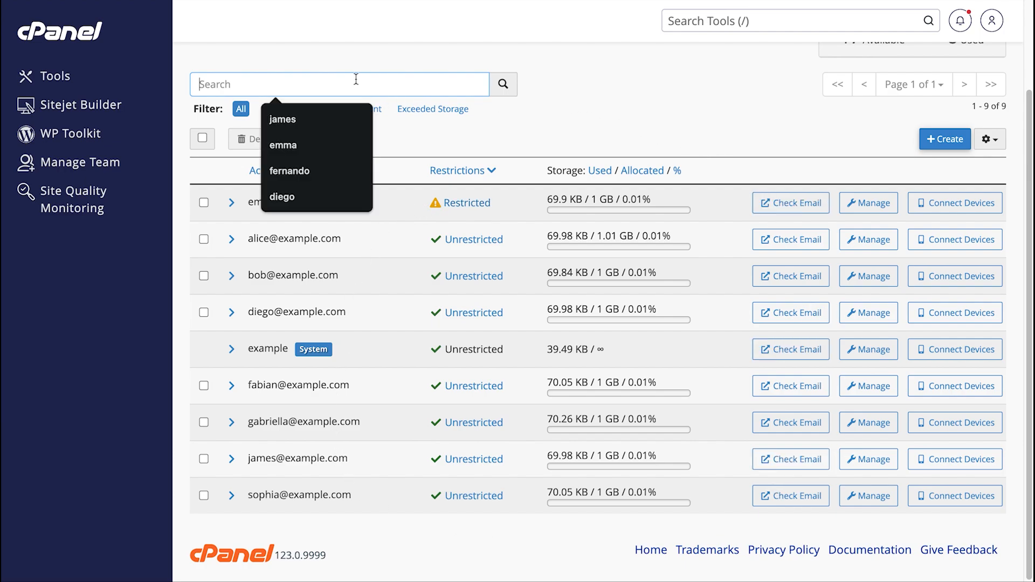
{"action": "type", "text": "s"}
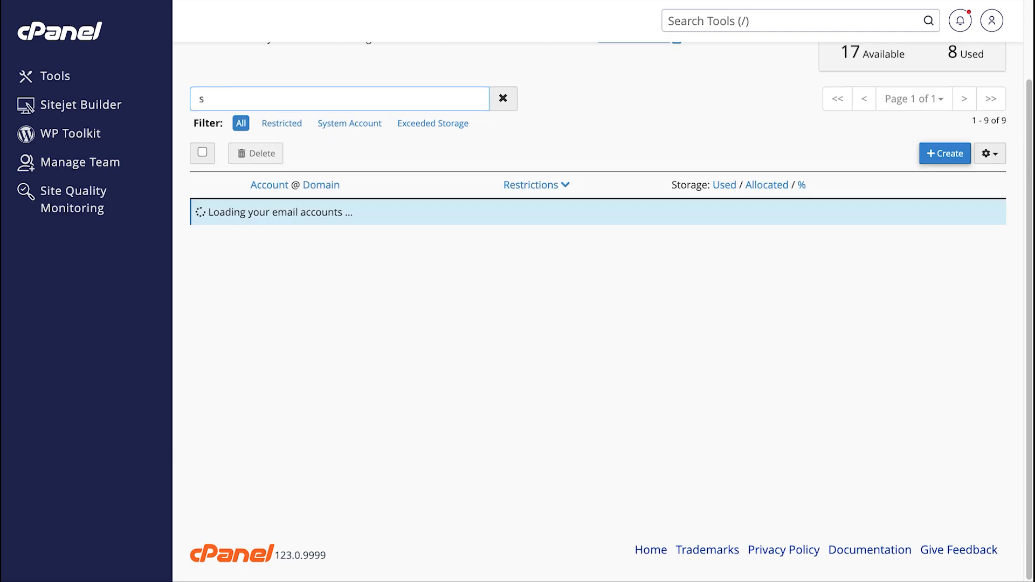
{"action": "type", "text": "ophia"}
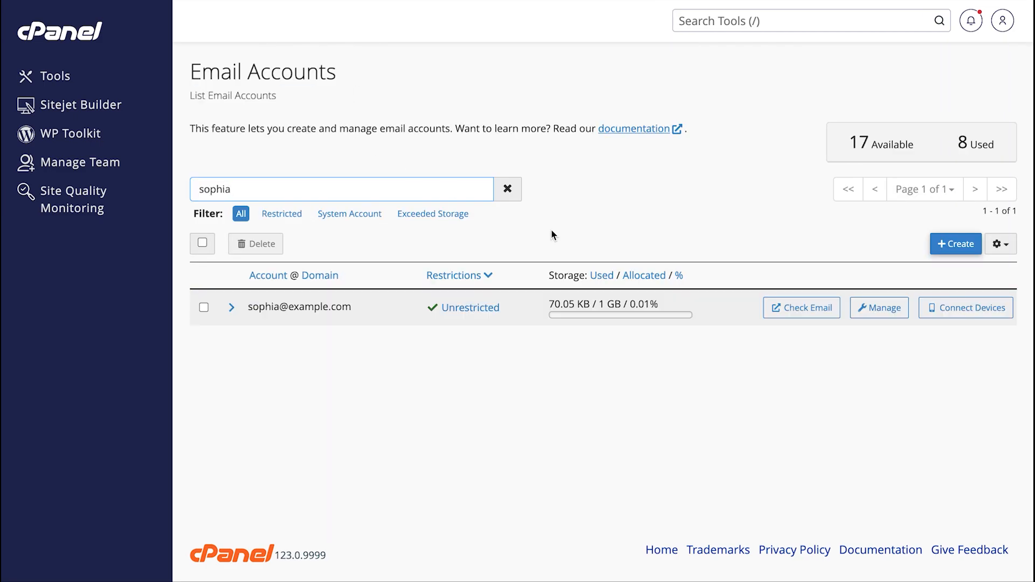
{"action": "left_click", "coordinate": [507, 188]}
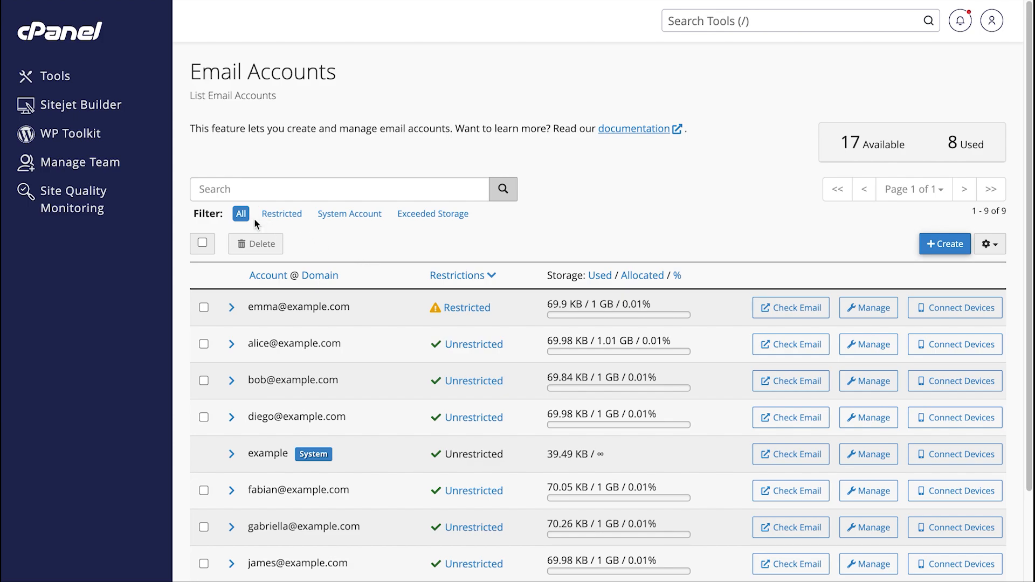
{"action": "left_click", "coordinate": [281, 213]}
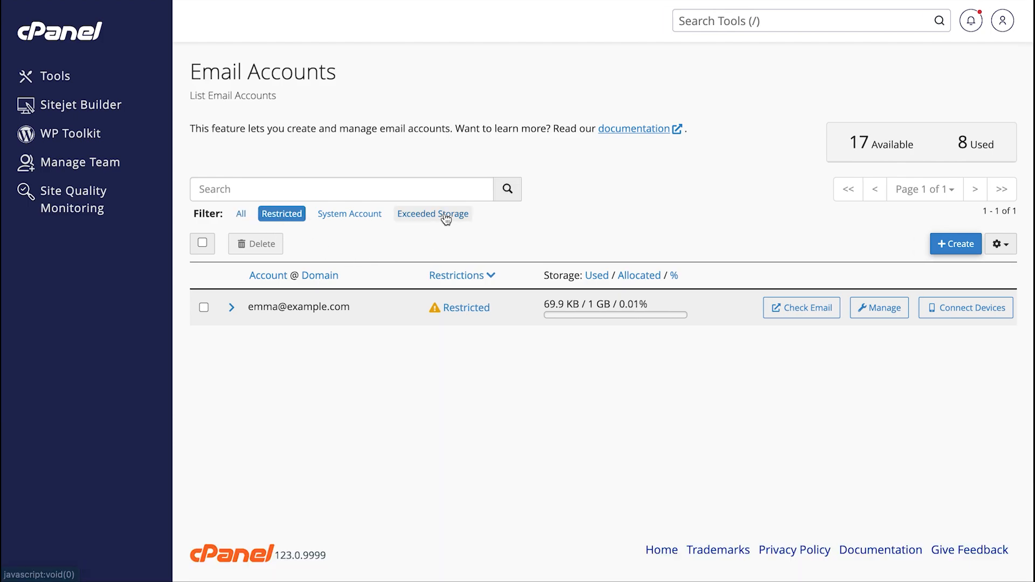
{"action": "left_click", "coordinate": [433, 214]}
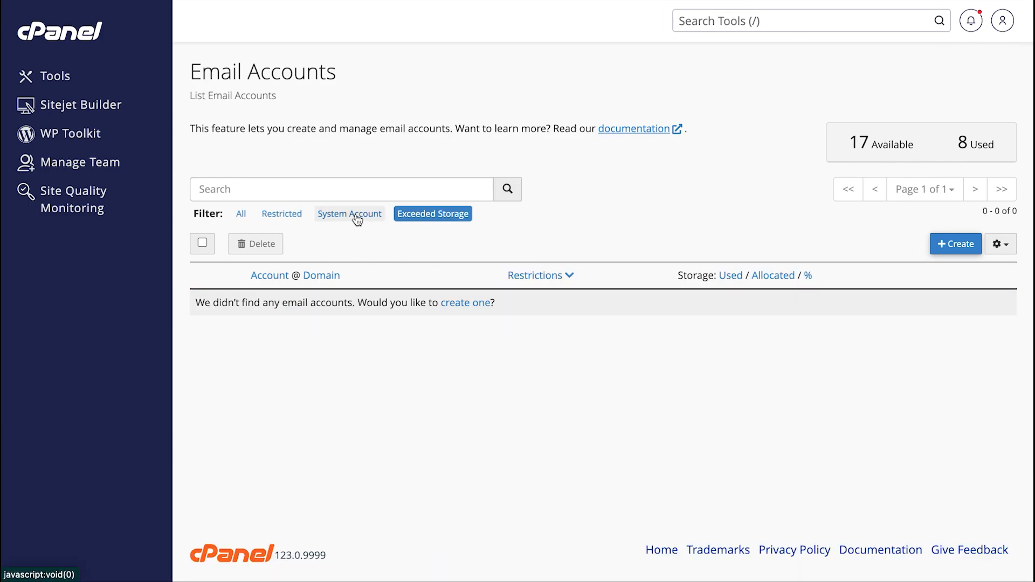
{"action": "left_click", "coordinate": [350, 213]}
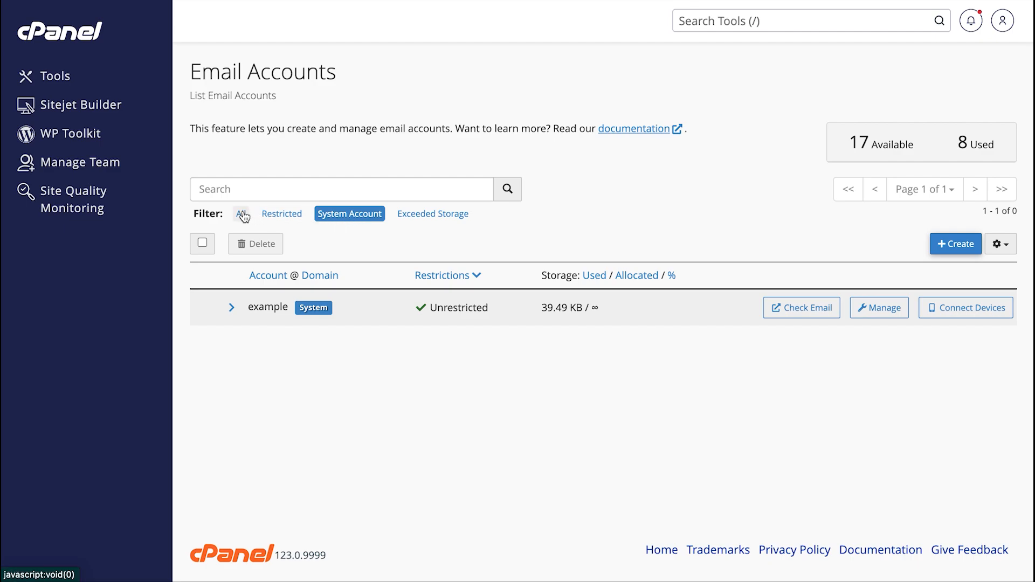
{"action": "left_click", "coordinate": [241, 213]}
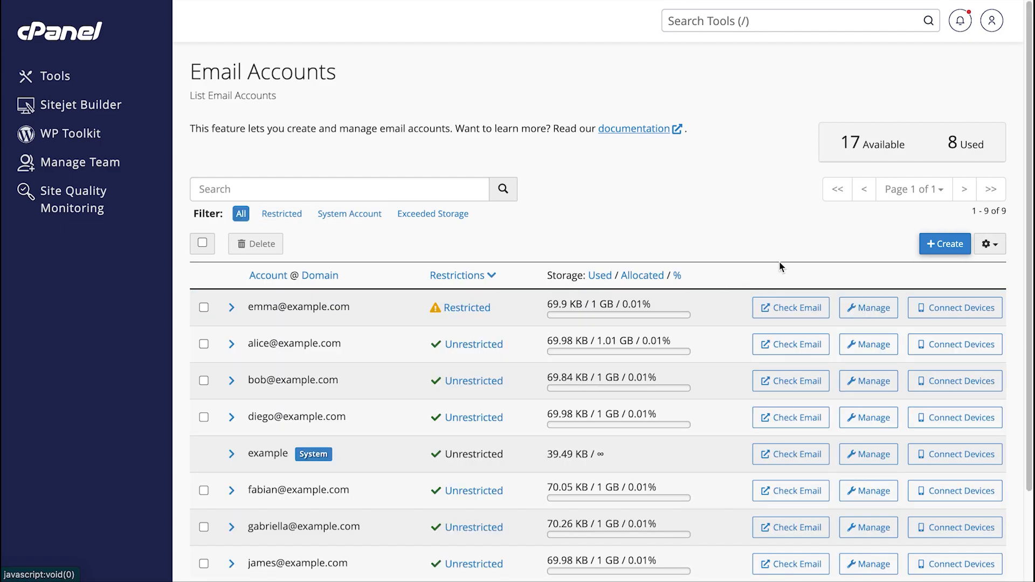
{"action": "mouse_move", "coordinate": [964, 190]}
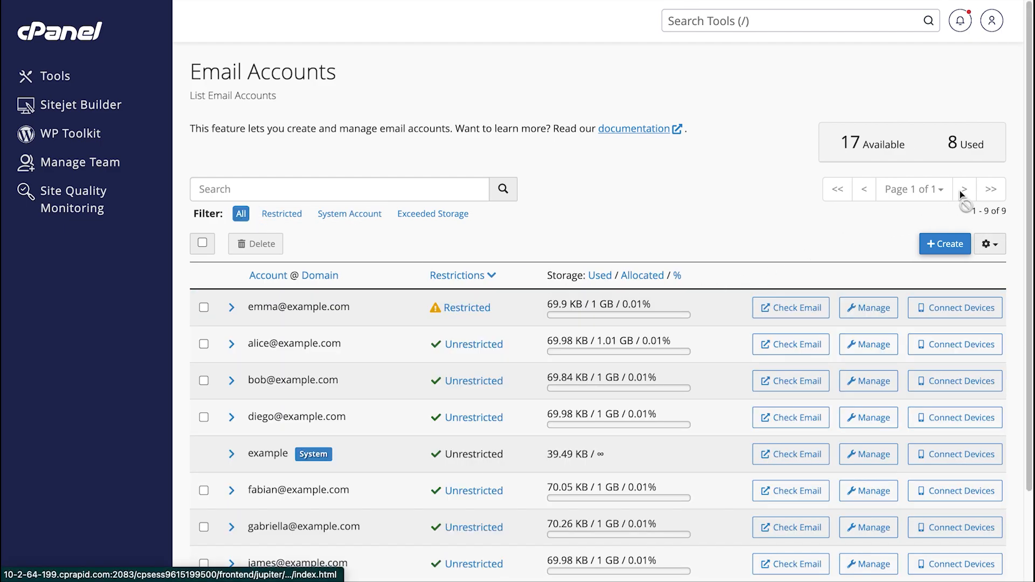
Show 100 accounts per page and sort by Restrictions, unrestricted first.
{"action": "left_click", "coordinate": [989, 244]}
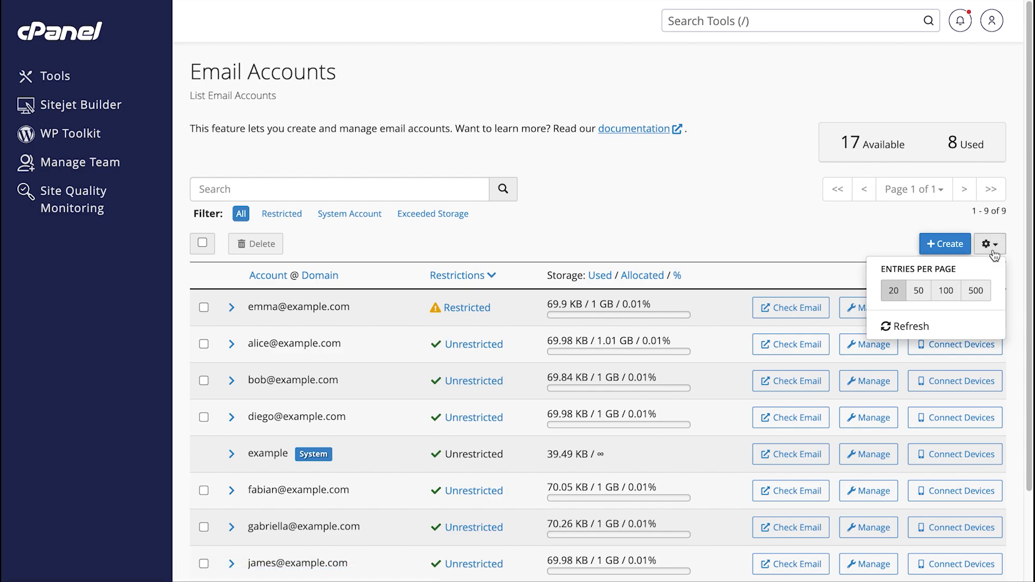
{"action": "left_click", "coordinate": [917, 290]}
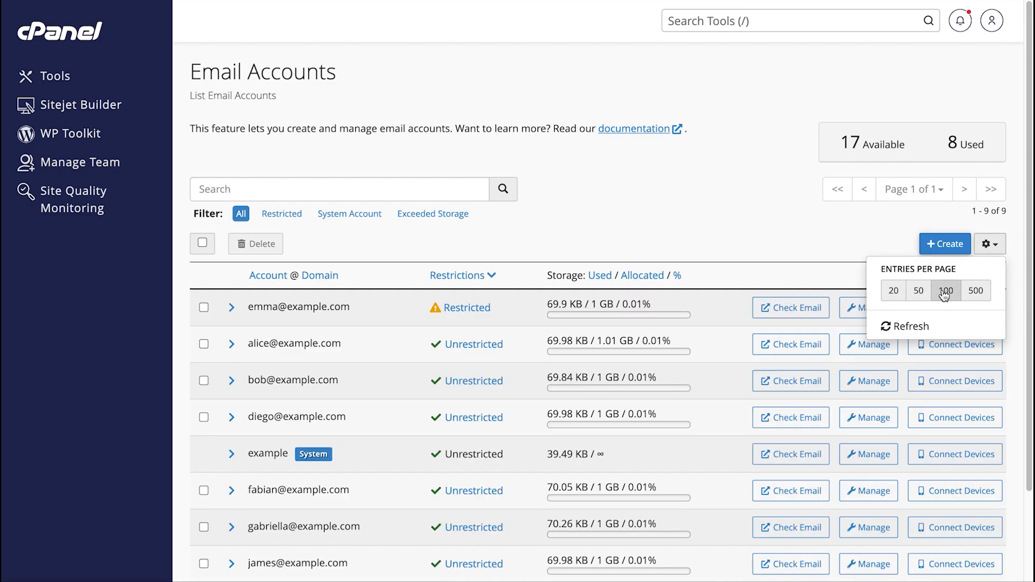
{"action": "mouse_move", "coordinate": [492, 228]}
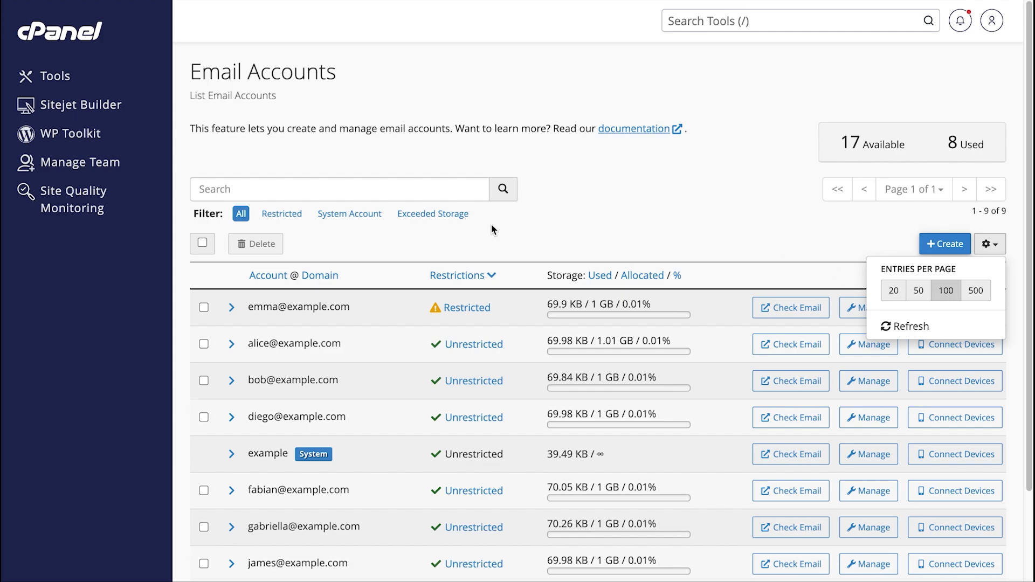
{"action": "left_click", "coordinate": [458, 274]}
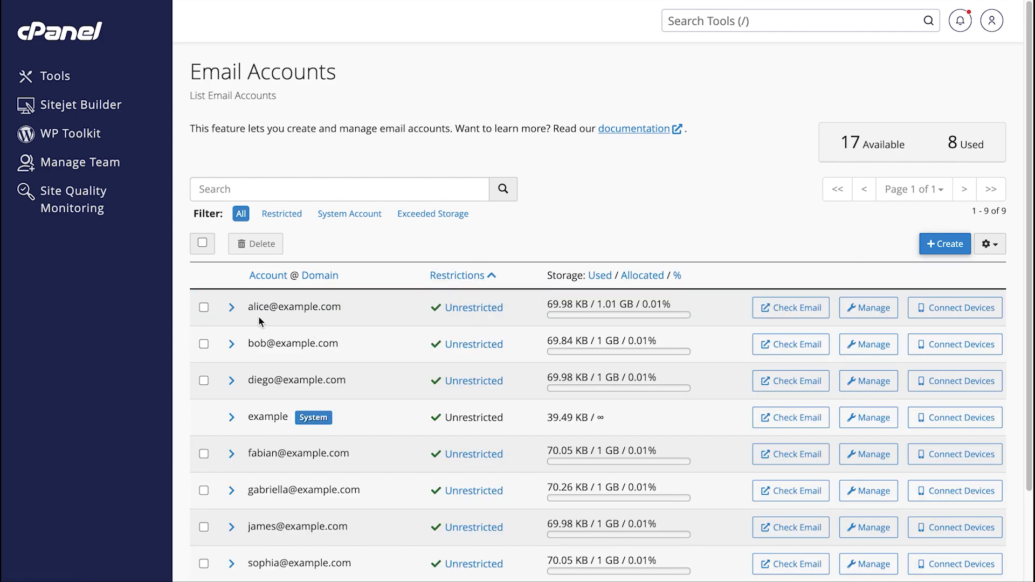
Expand the first account's details, start deleting it, then cancel the deletion.
{"action": "left_click", "coordinate": [232, 307]}
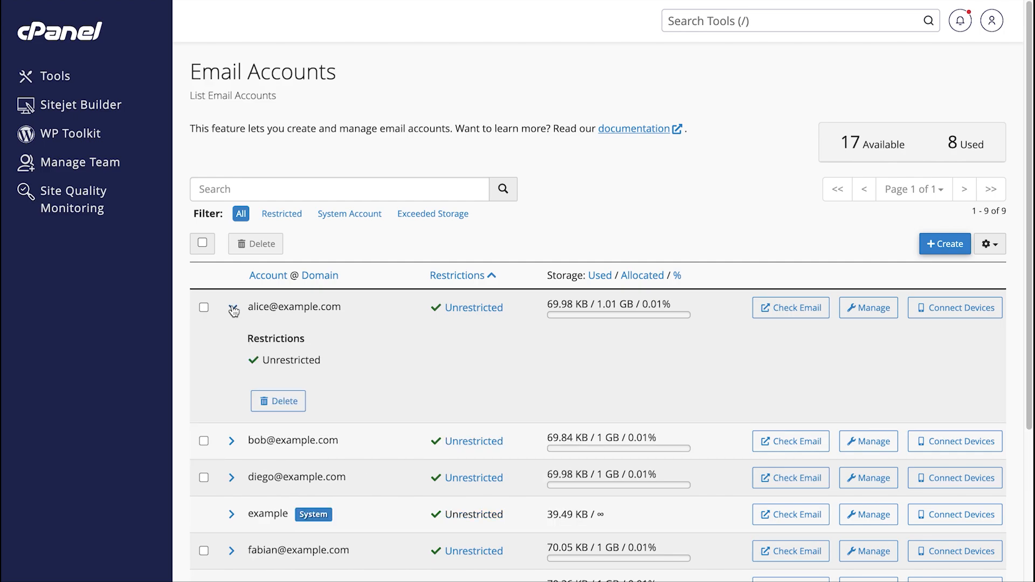
{"action": "mouse_move", "coordinate": [278, 401]}
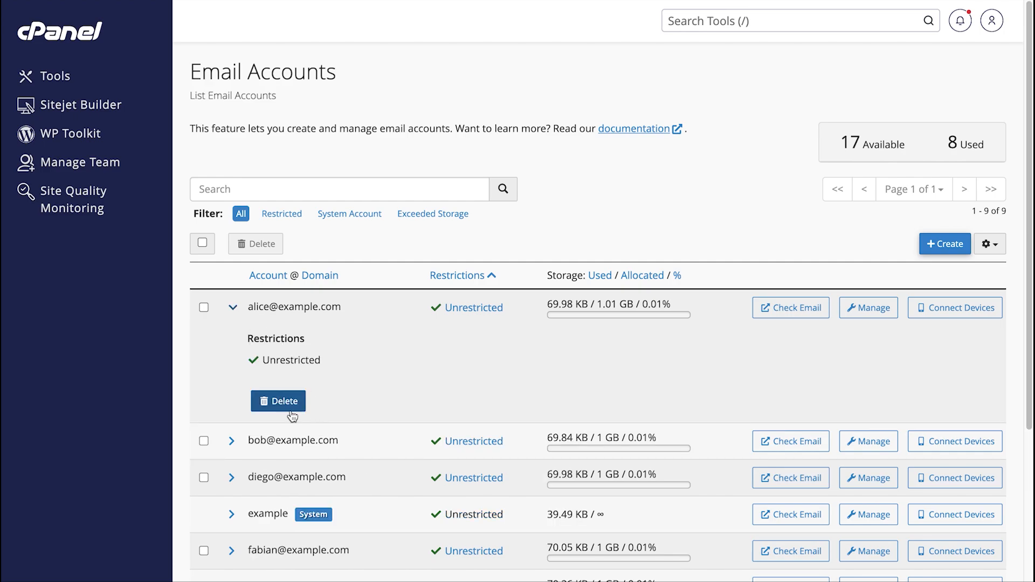
{"action": "left_click", "coordinate": [278, 401]}
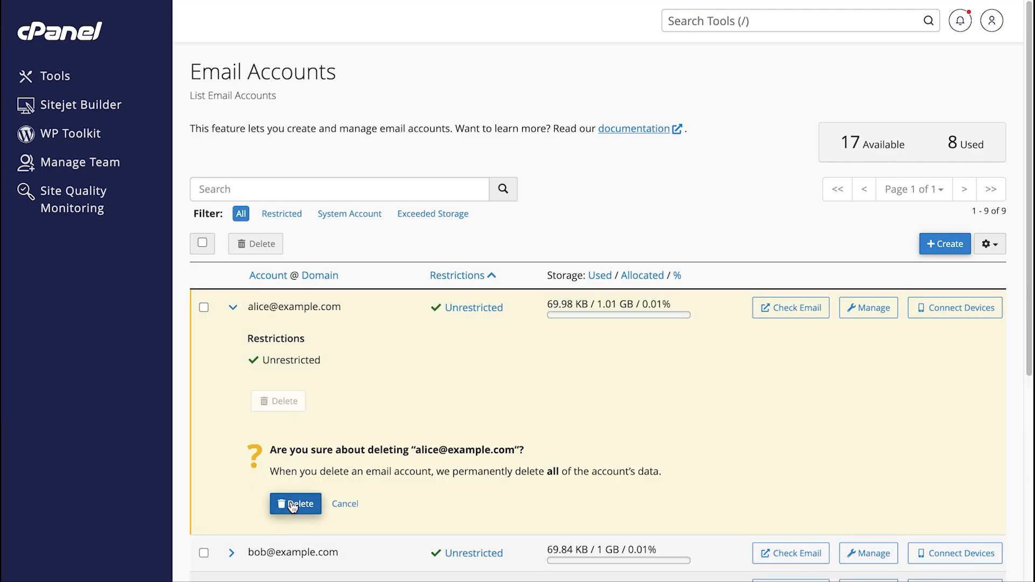
{"action": "mouse_move", "coordinate": [345, 503]}
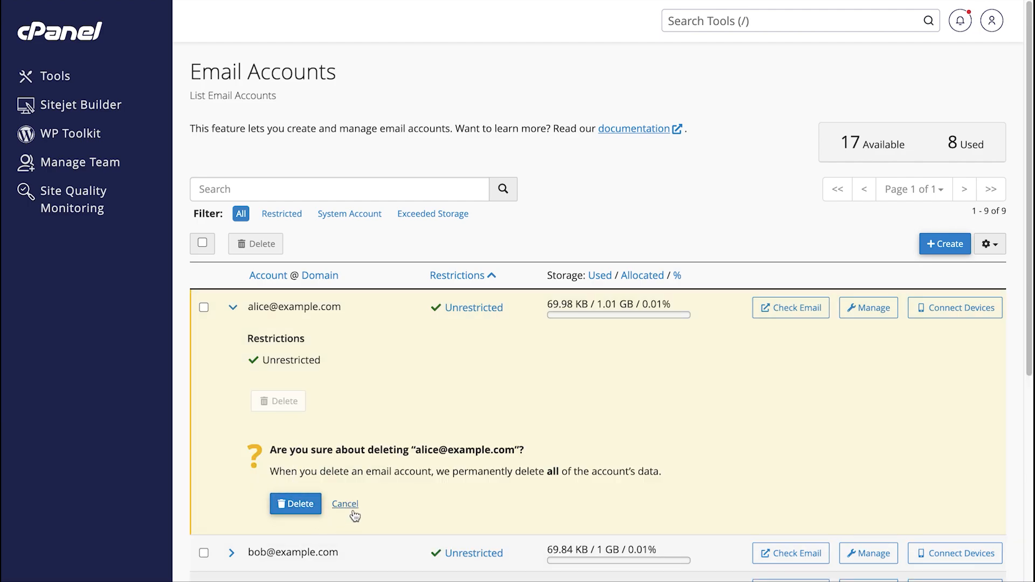
{"action": "left_click", "coordinate": [345, 504]}
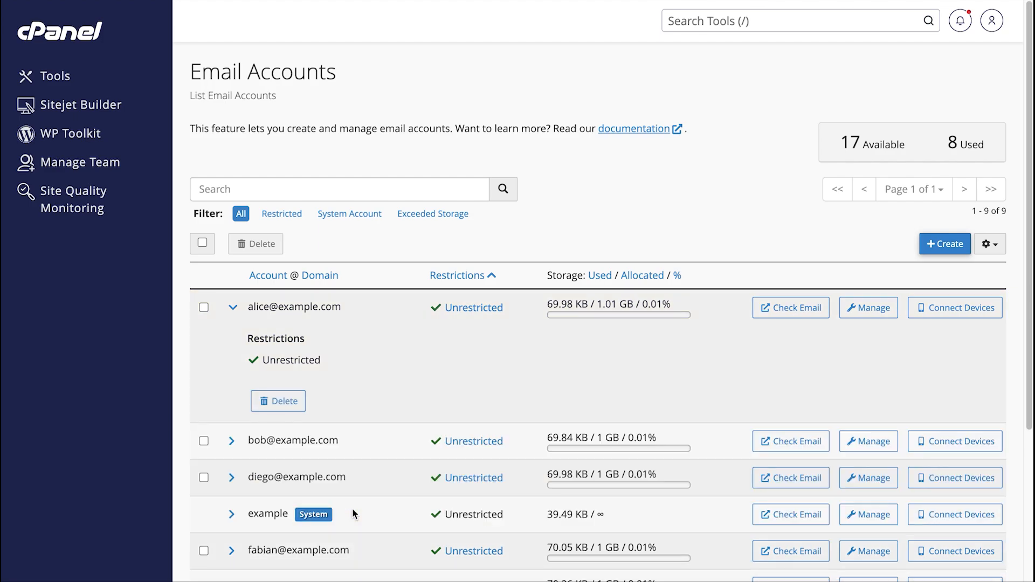
{"action": "mouse_move", "coordinate": [233, 310]}
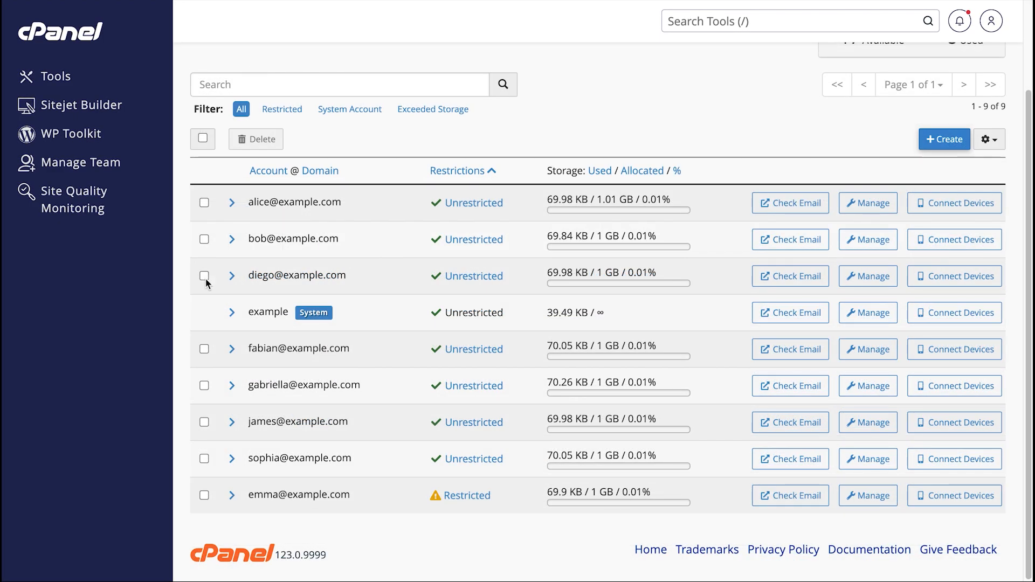
{"action": "left_click", "coordinate": [204, 275]}
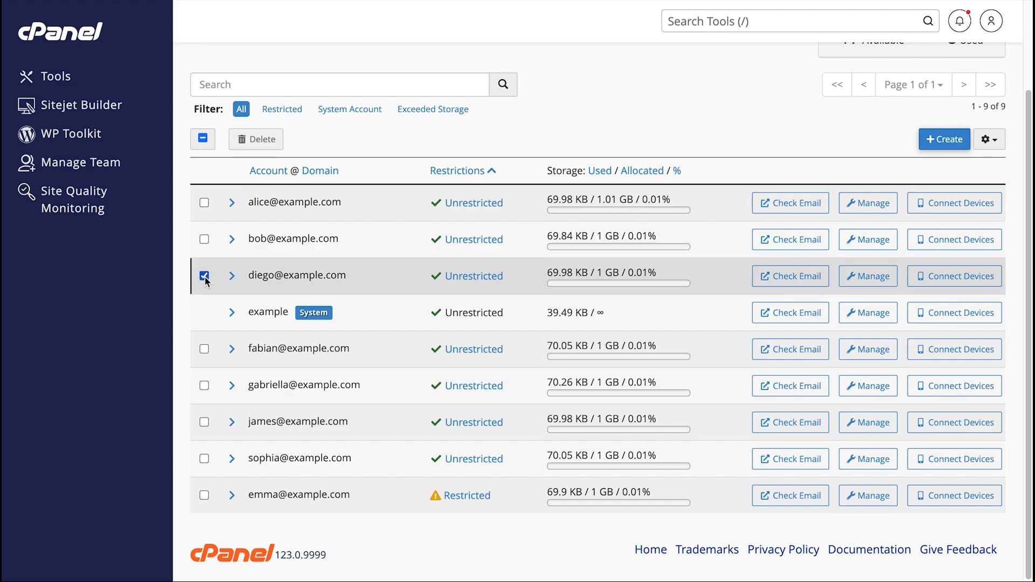
{"action": "left_click", "coordinate": [204, 348]}
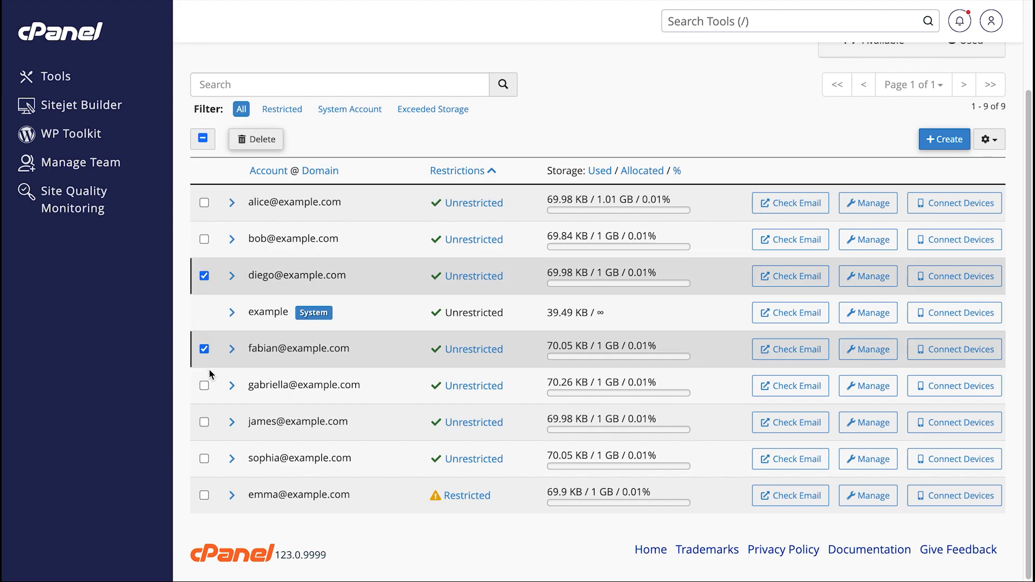
{"action": "left_click", "coordinate": [203, 386]}
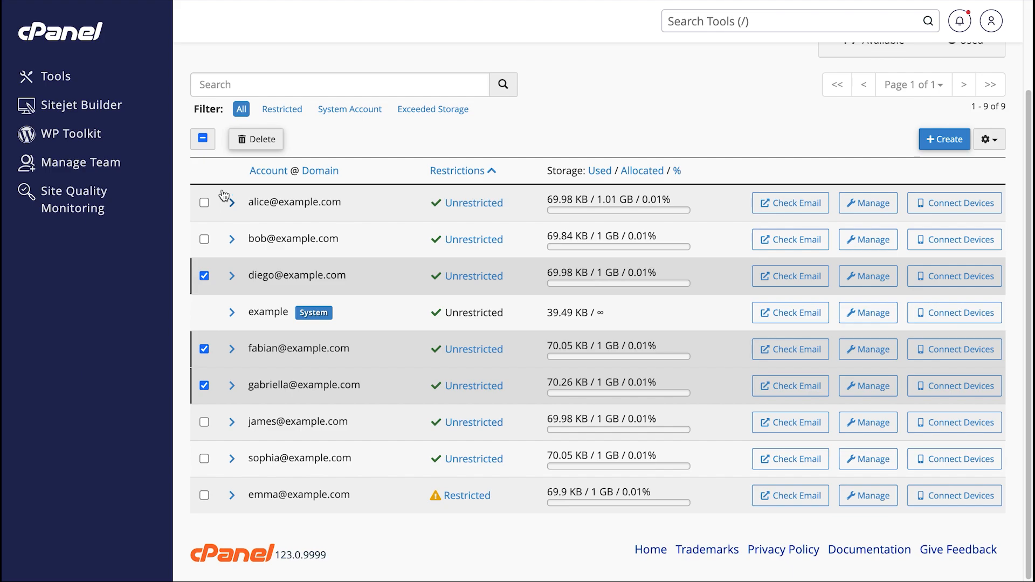
{"action": "left_click", "coordinate": [256, 139]}
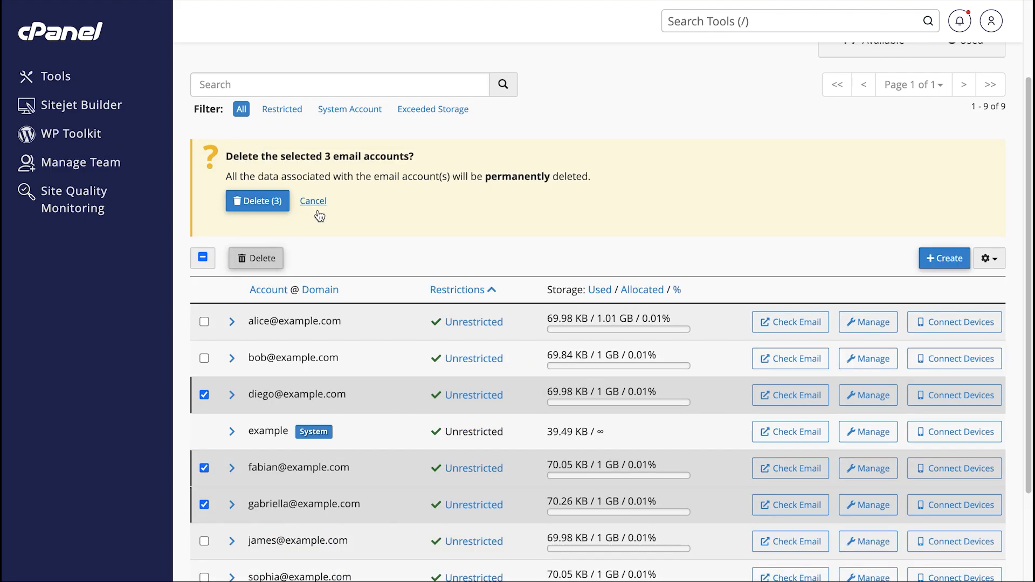
{"action": "left_click", "coordinate": [313, 200]}
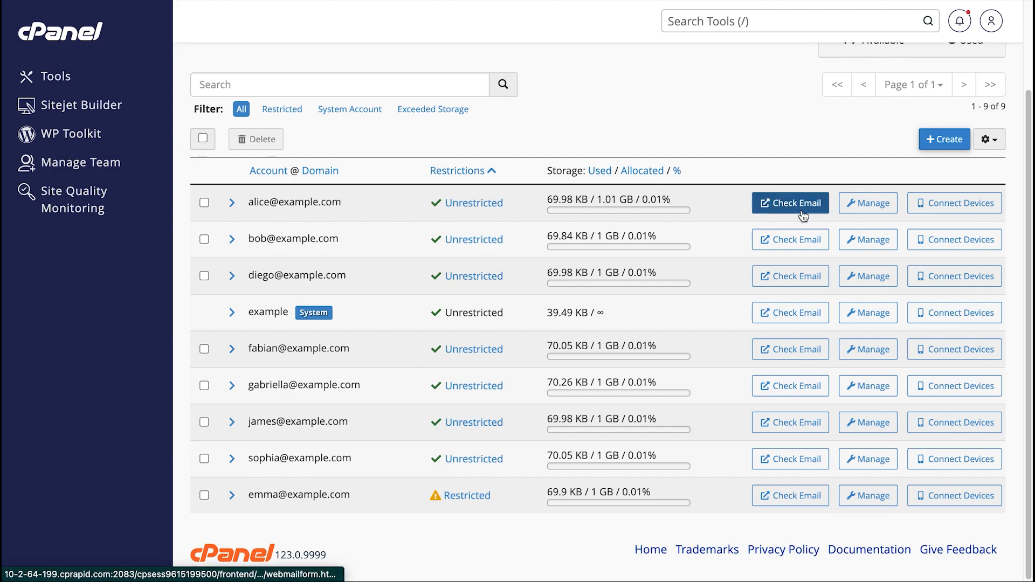
{"action": "mouse_move", "coordinate": [791, 202]}
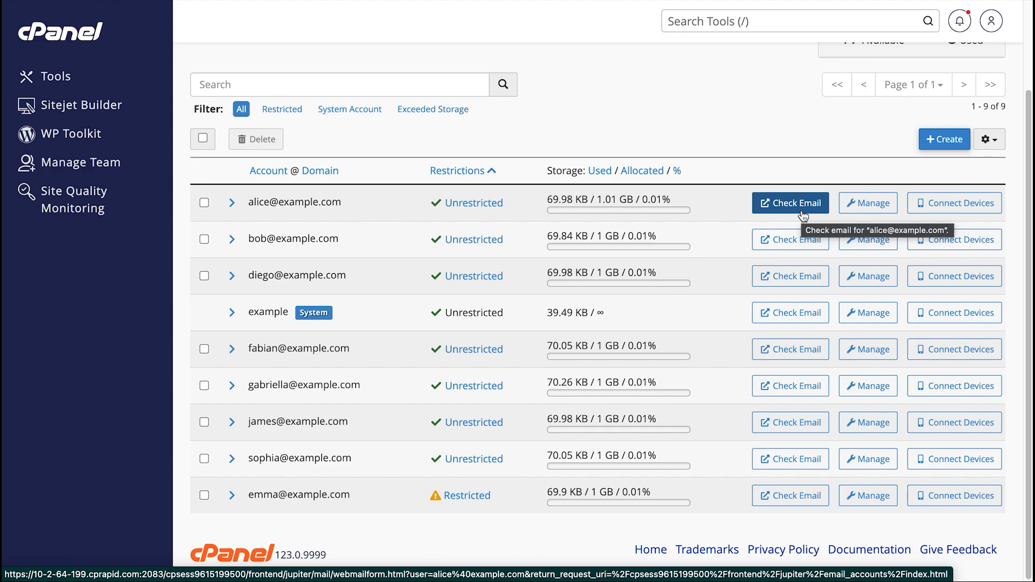
{"action": "mouse_move", "coordinate": [811, 219]}
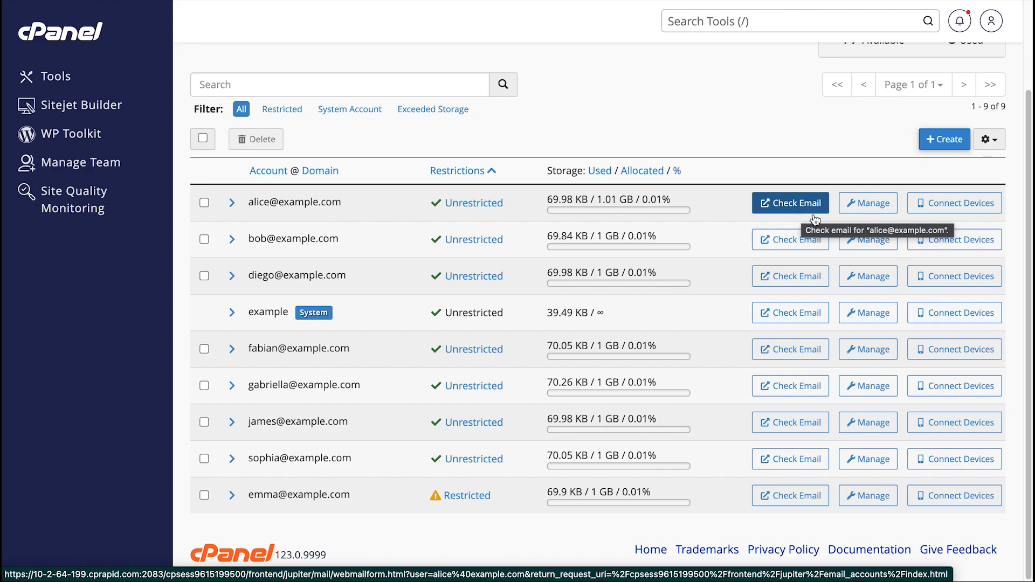
{"action": "mouse_move", "coordinate": [954, 202]}
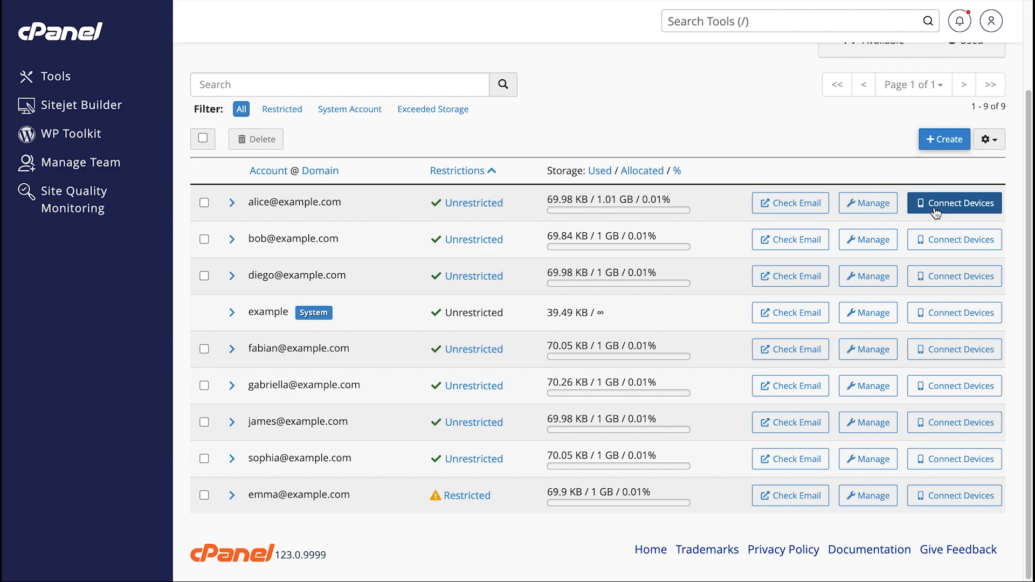
{"action": "mouse_move", "coordinate": [954, 203]}
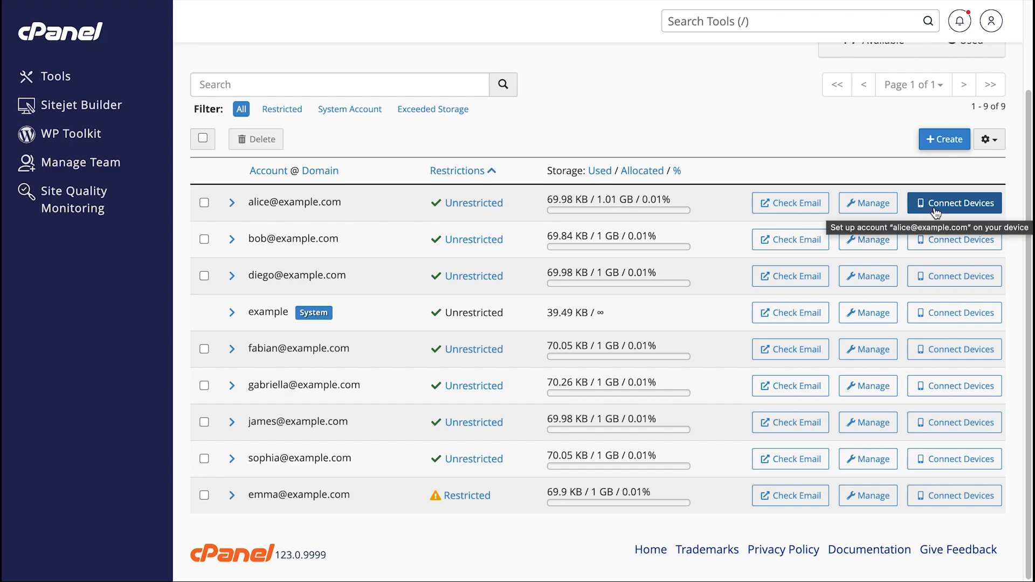
{"action": "mouse_move", "coordinate": [913, 228]}
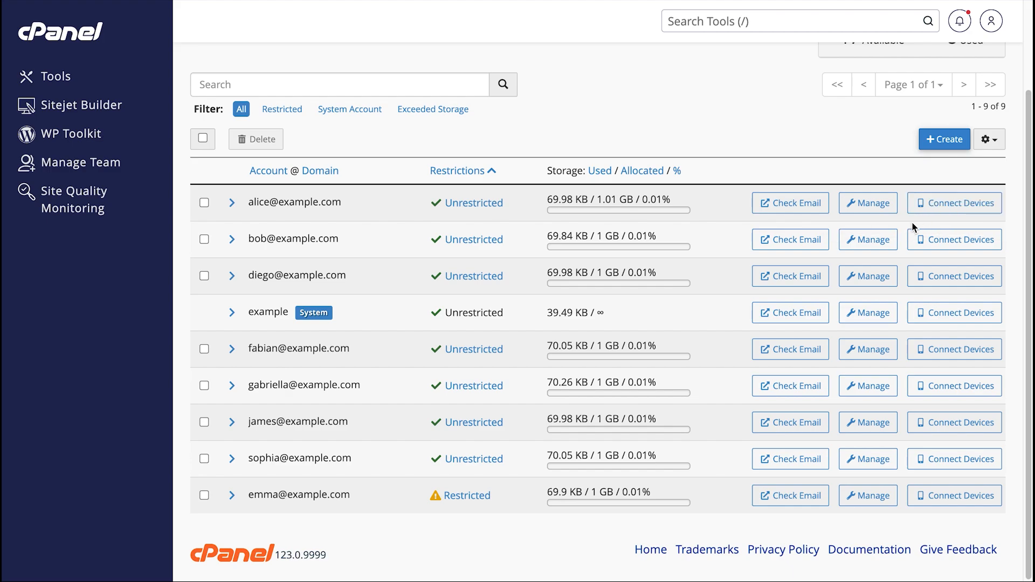
{"action": "mouse_move", "coordinate": [874, 222]}
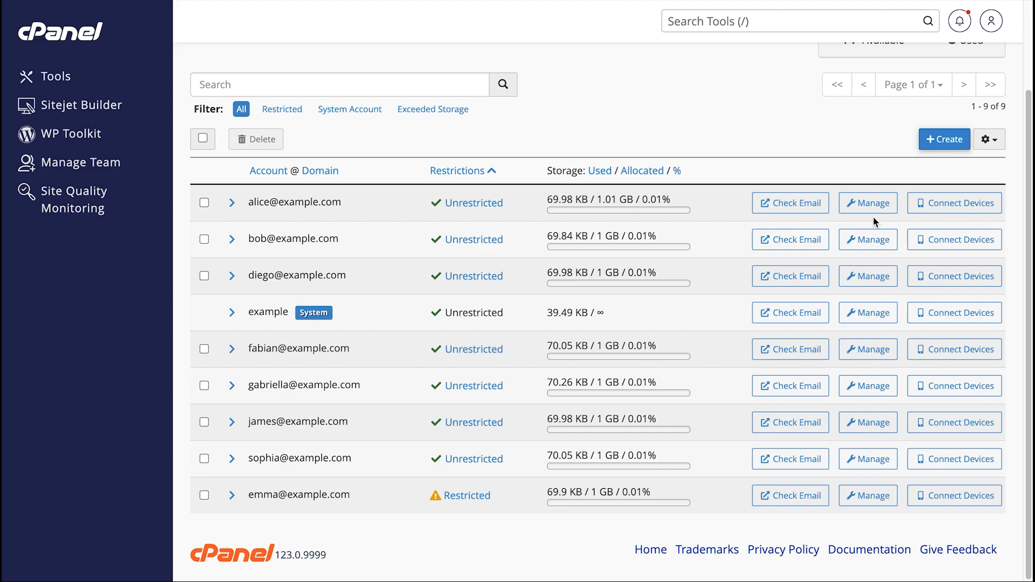
{"action": "mouse_move", "coordinate": [867, 202]}
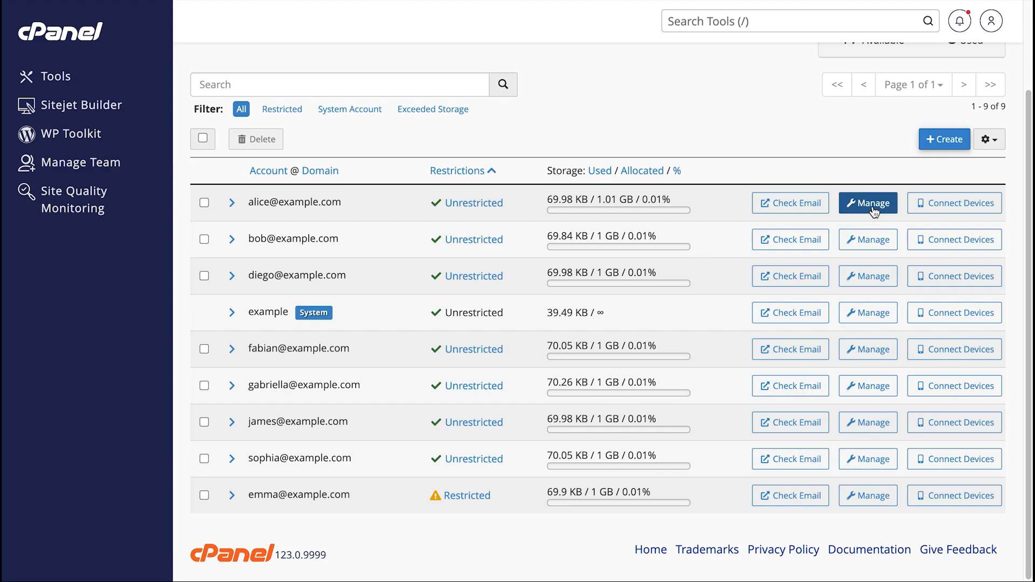
{"action": "left_click", "coordinate": [867, 202]}
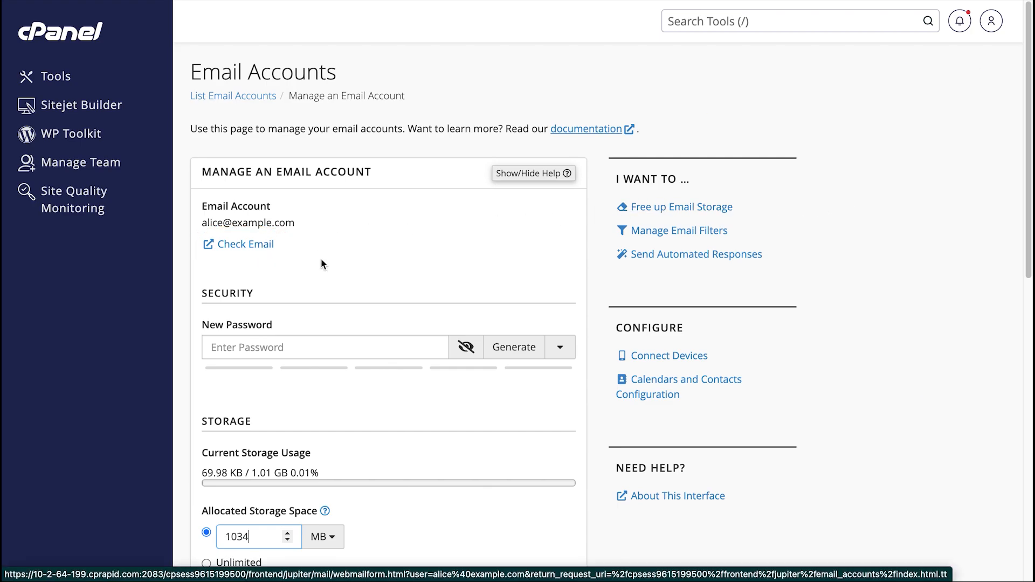
{"action": "left_click", "coordinate": [325, 347]}
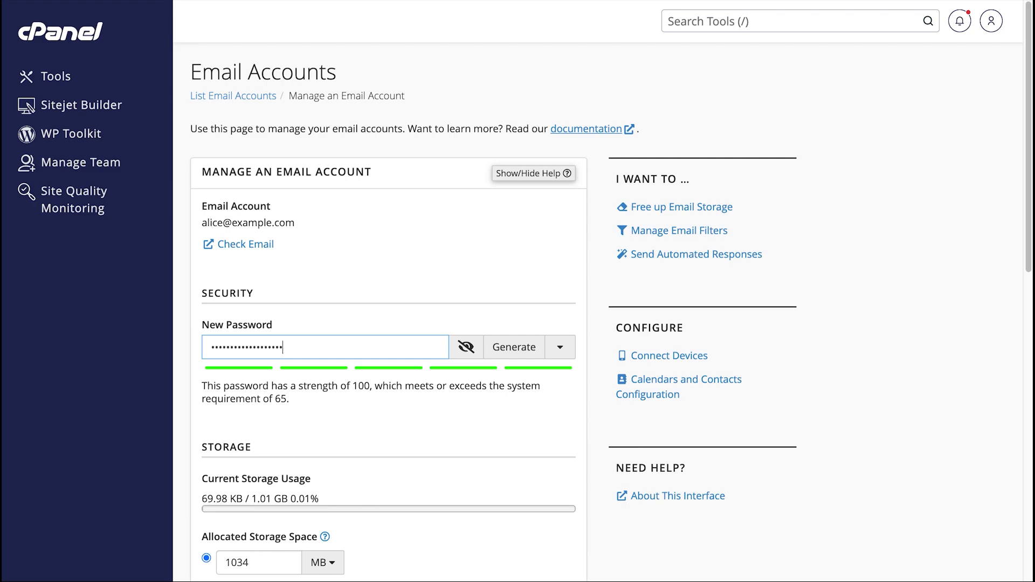
{"action": "left_click", "coordinate": [466, 347]}
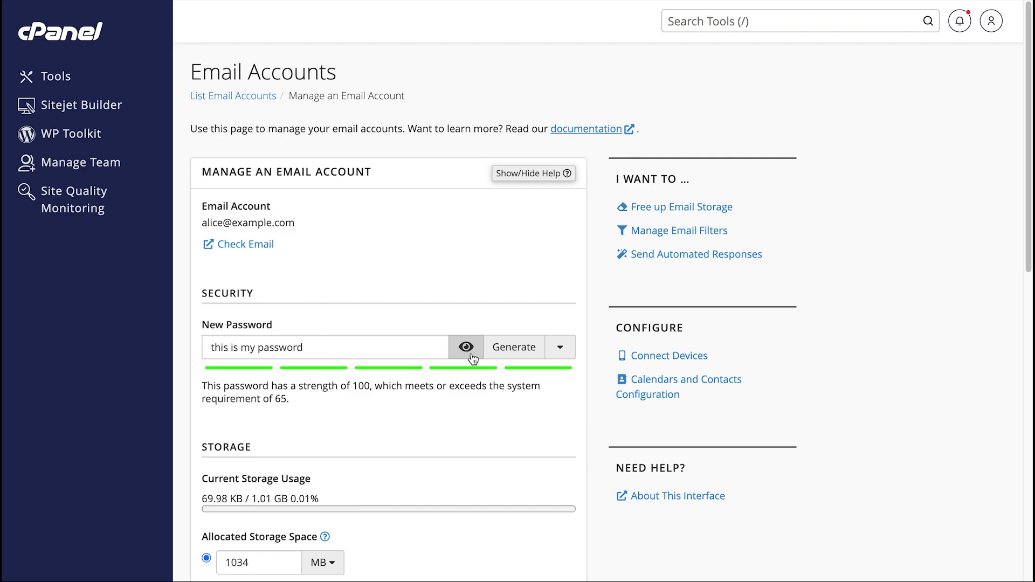
{"action": "left_click", "coordinate": [466, 347]}
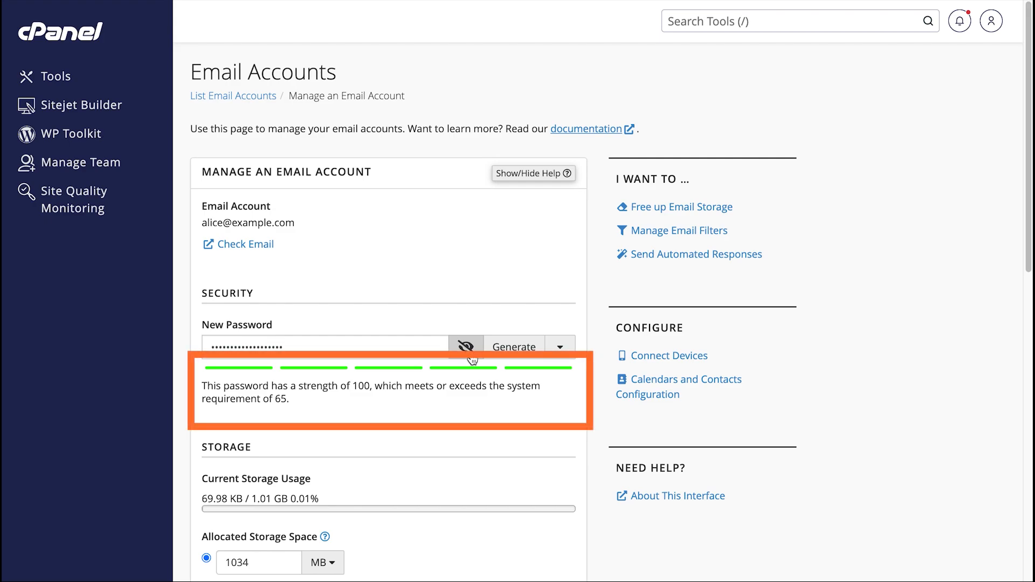
{"action": "mouse_move", "coordinate": [524, 371]}
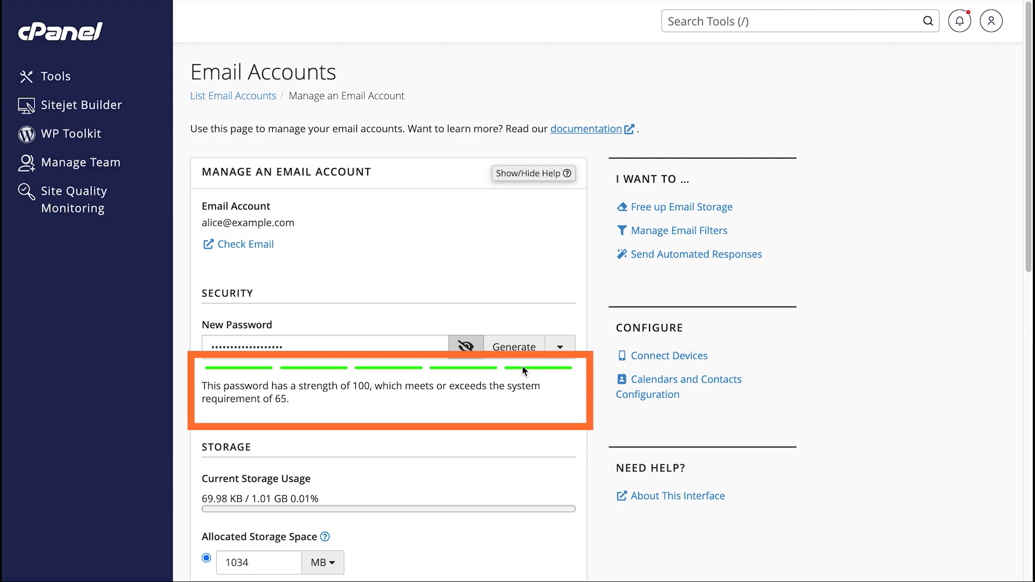
Generate a random strong password (strength 100) and review the generator options.
{"action": "left_click", "coordinate": [465, 346]}
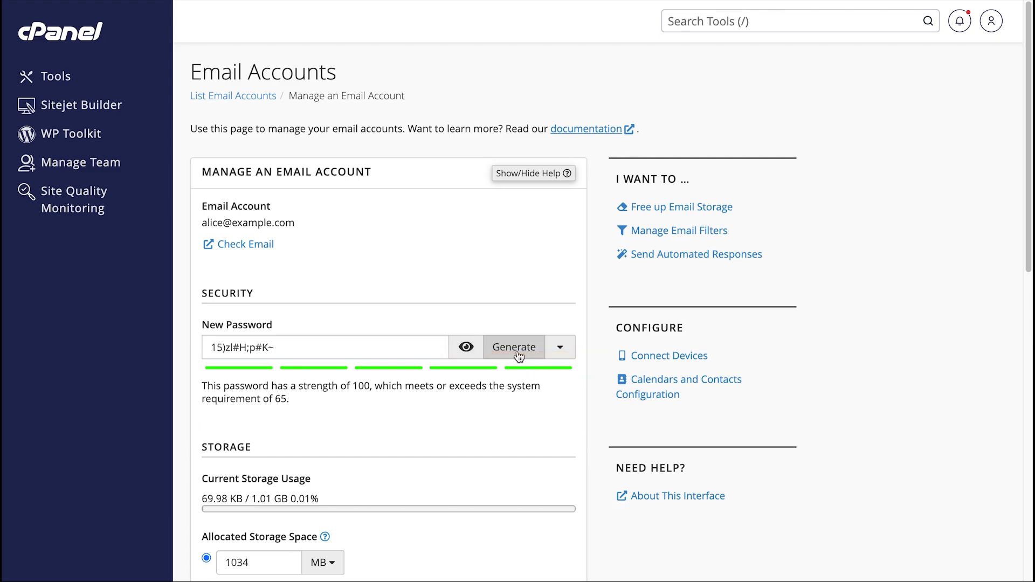
{"action": "mouse_move", "coordinate": [559, 347]}
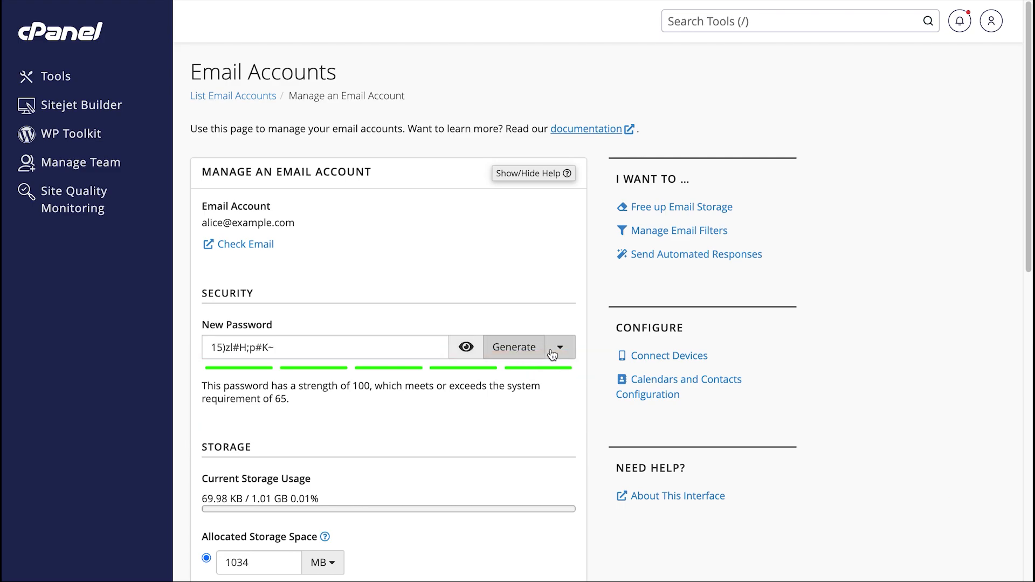
{"action": "left_click", "coordinate": [560, 346]}
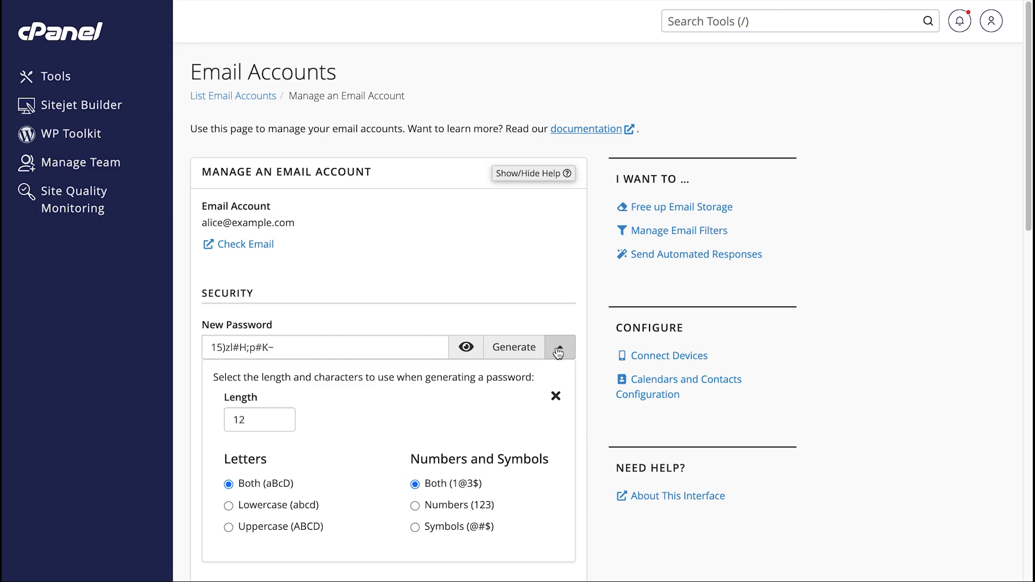
{"action": "left_click", "coordinate": [559, 347]}
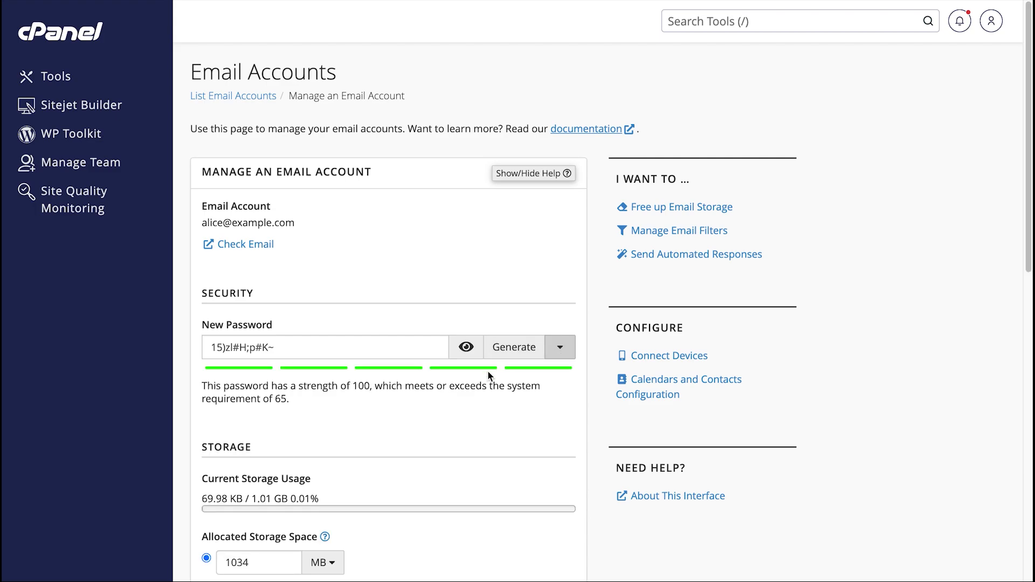
Set alice's storage to 2056 MB, then switch it to Unlimited.
{"action": "scroll", "scroll_direction": "down", "scroll_amount": 3}
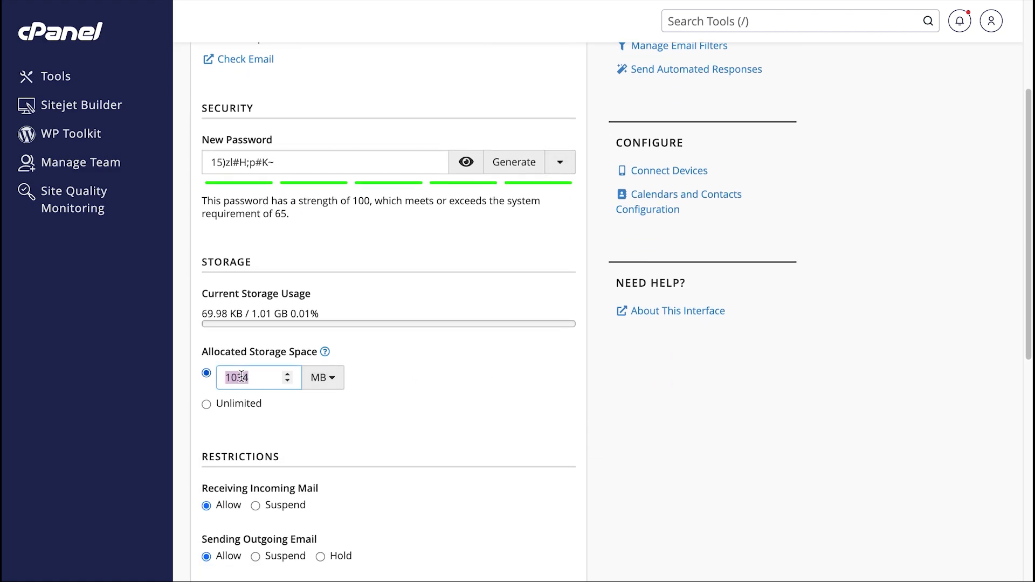
{"action": "type", "text": "205"}
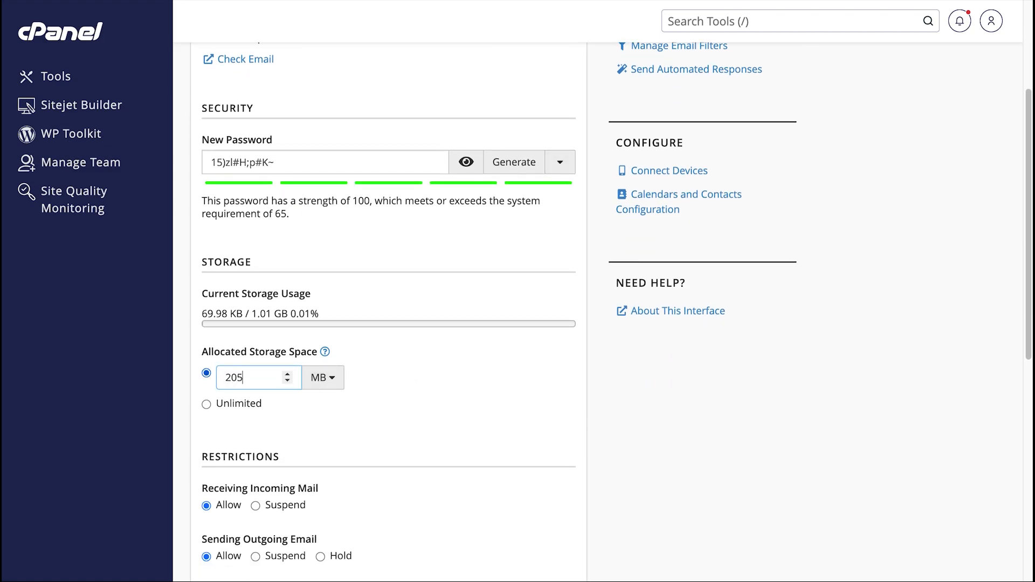
{"action": "type", "text": "6"}
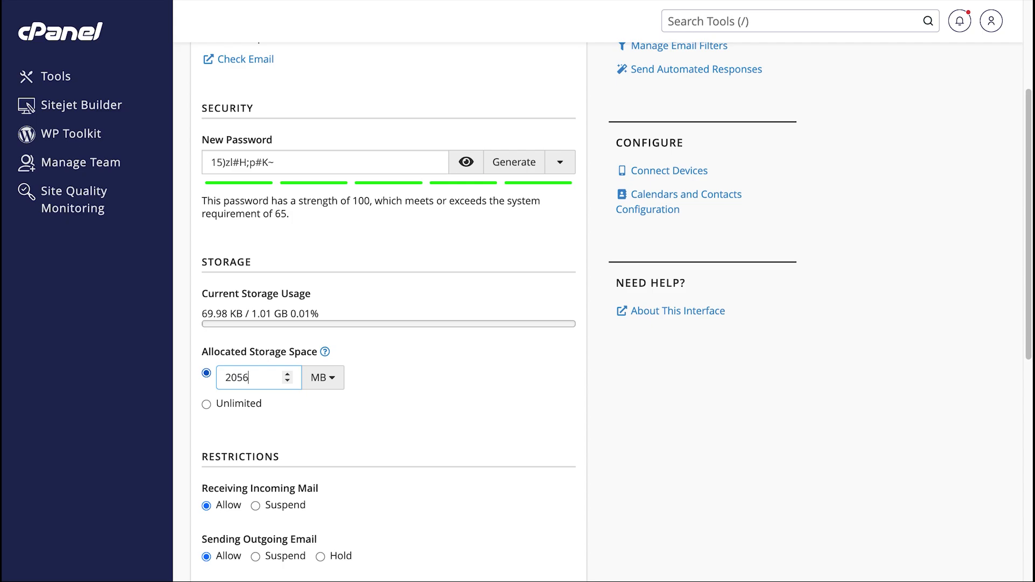
{"action": "left_click", "coordinate": [207, 403]}
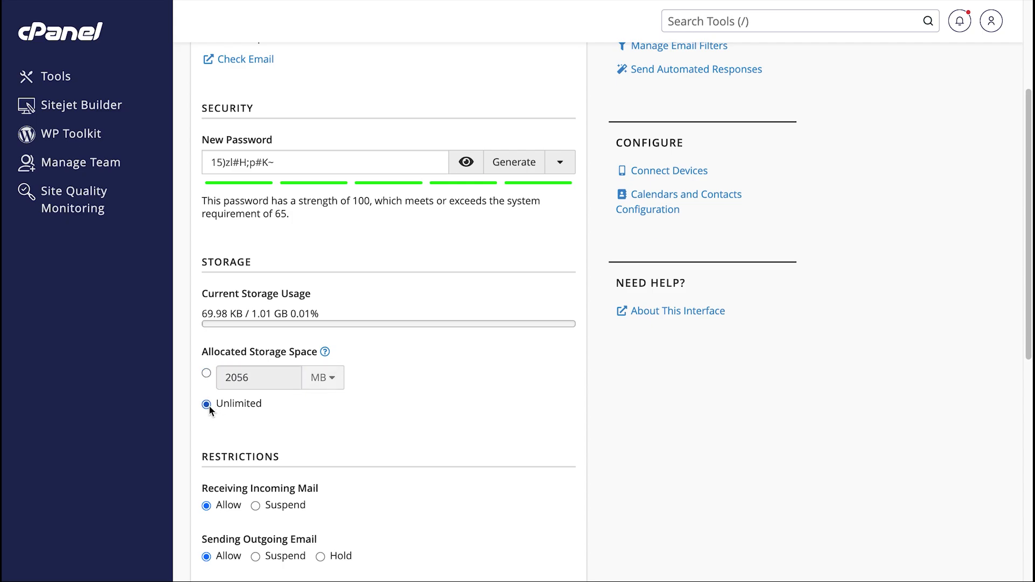
{"action": "mouse_move", "coordinate": [313, 426]}
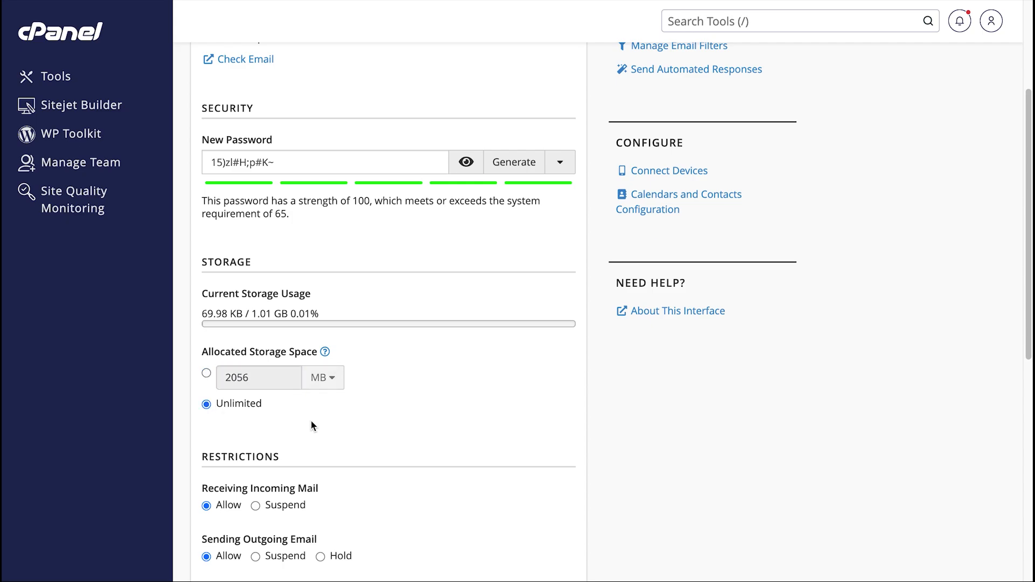
{"action": "mouse_move", "coordinate": [360, 422]}
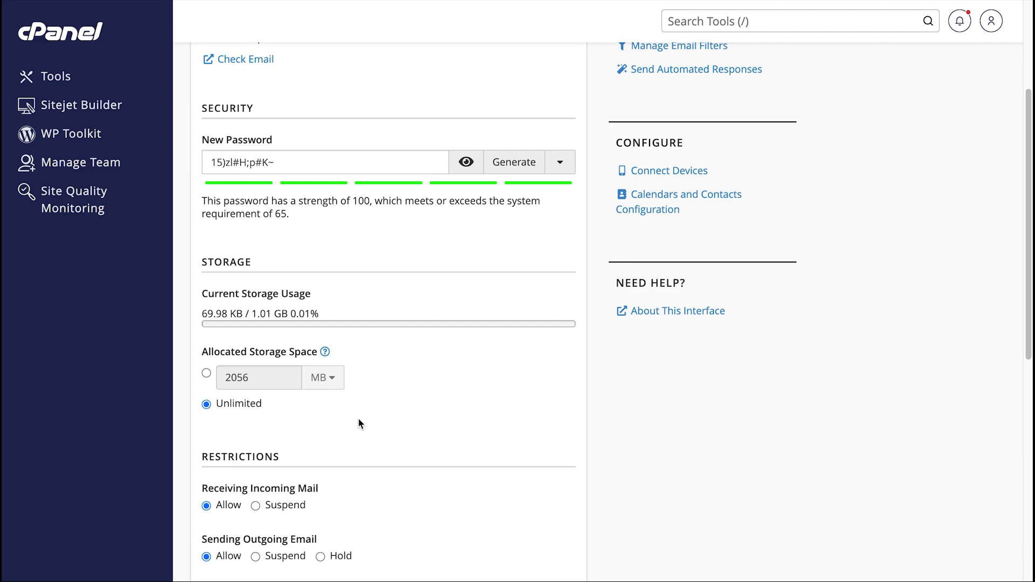
{"action": "scroll", "scroll_direction": "down", "scroll_amount": 3}
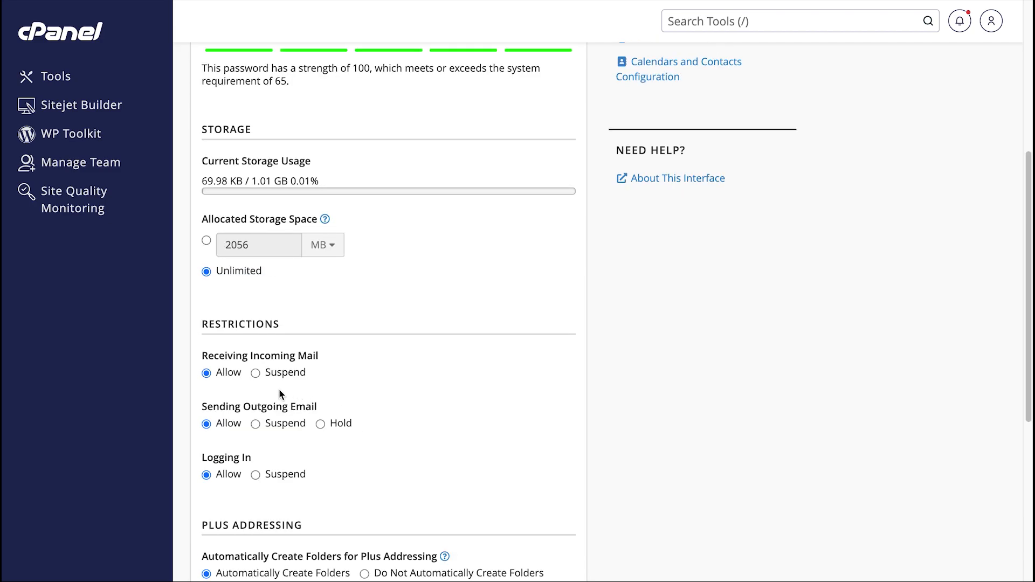
{"action": "mouse_move", "coordinate": [266, 390]}
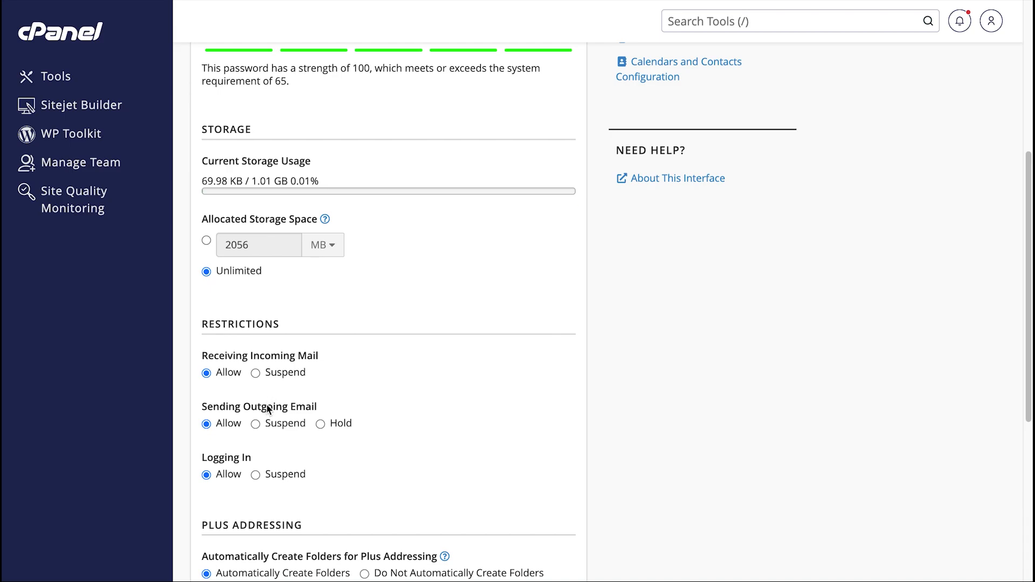
{"action": "mouse_move", "coordinate": [254, 463]}
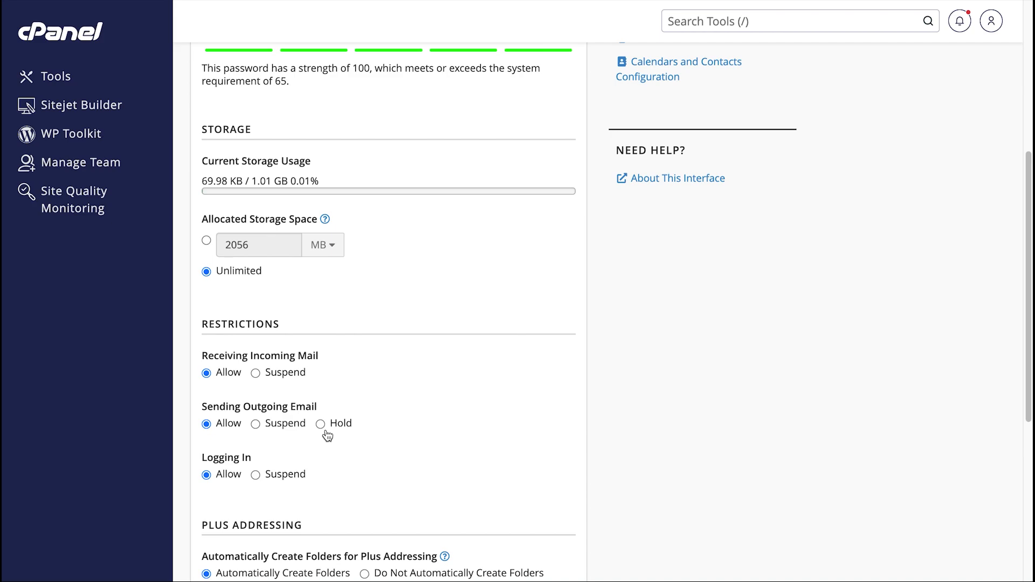
{"action": "mouse_move", "coordinate": [402, 439]}
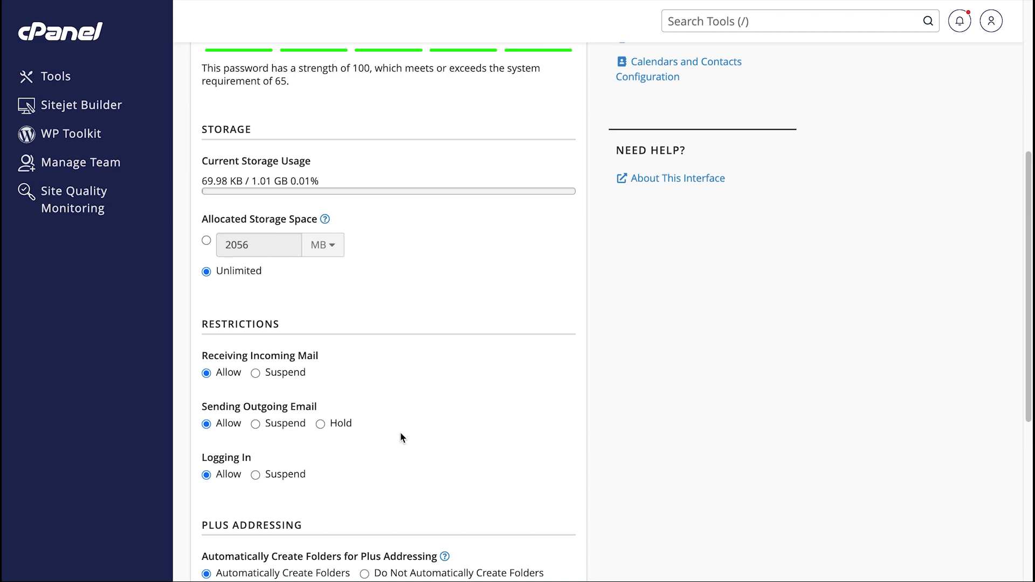
Enable 'Stay on this page' and save alice's email settings with automatic folder creation.
{"action": "scroll", "scroll_direction": "down", "scroll_amount": 3}
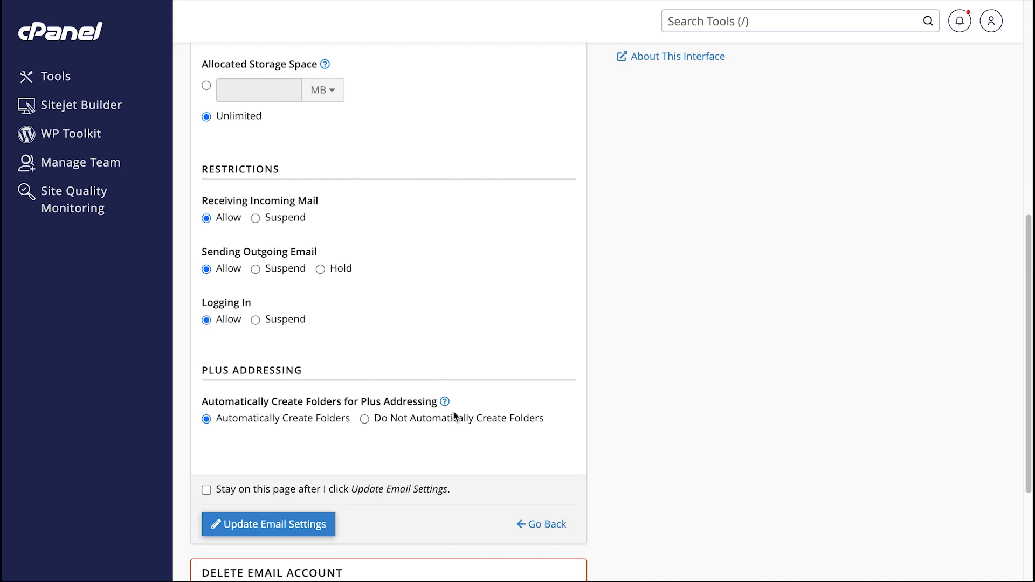
{"action": "scroll", "scroll_direction": "down", "scroll_amount": 3}
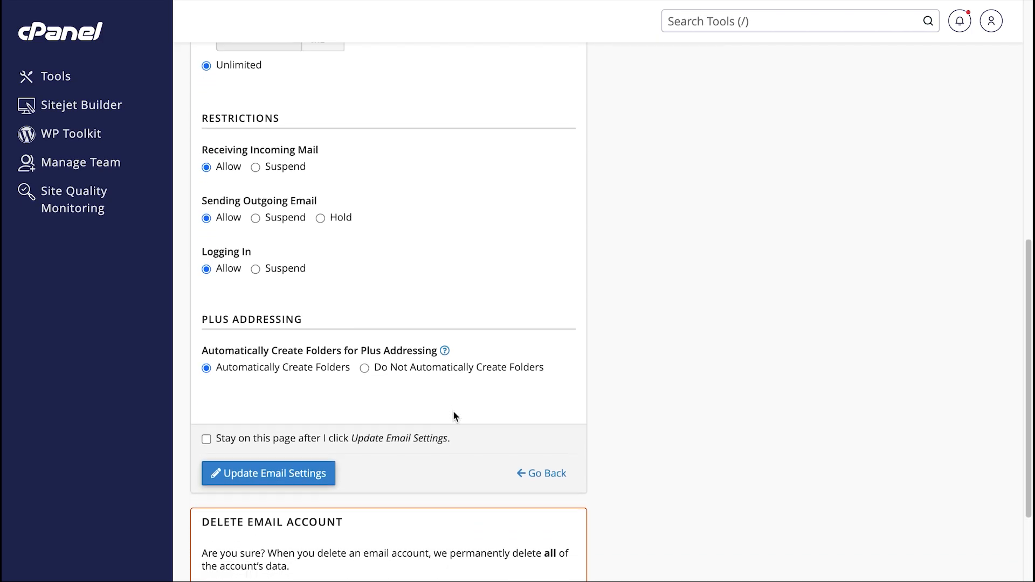
{"action": "scroll", "scroll_direction": "down", "scroll_amount": 3}
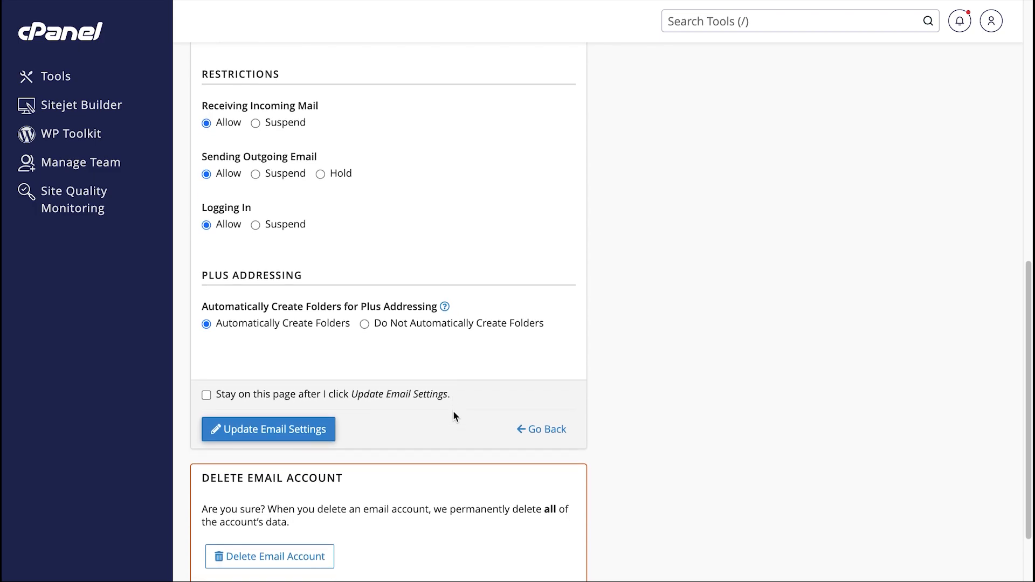
{"action": "scroll", "scroll_direction": "down", "scroll_amount": 3}
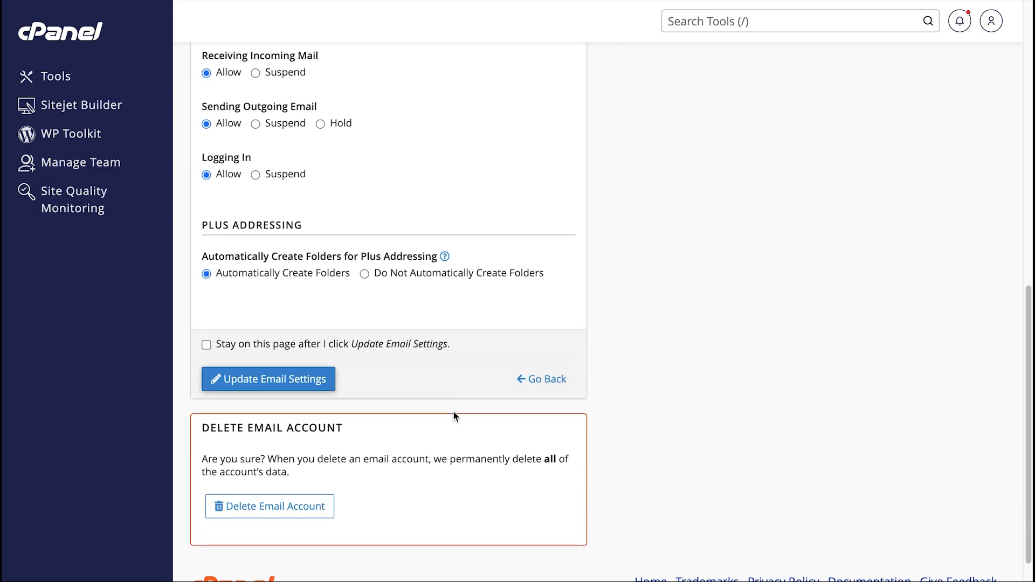
{"action": "mouse_move", "coordinate": [436, 402]}
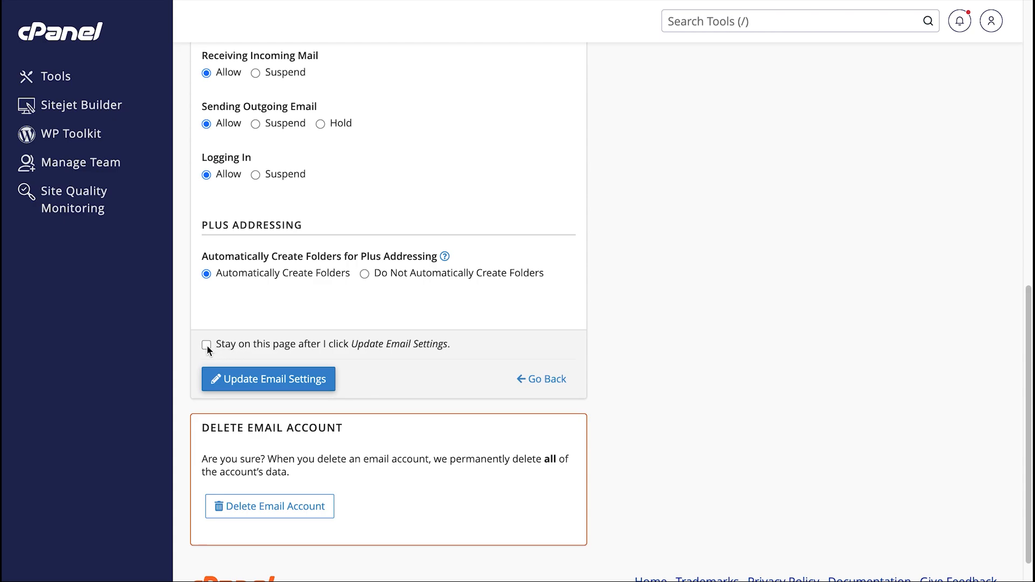
{"action": "left_click", "coordinate": [206, 345]}
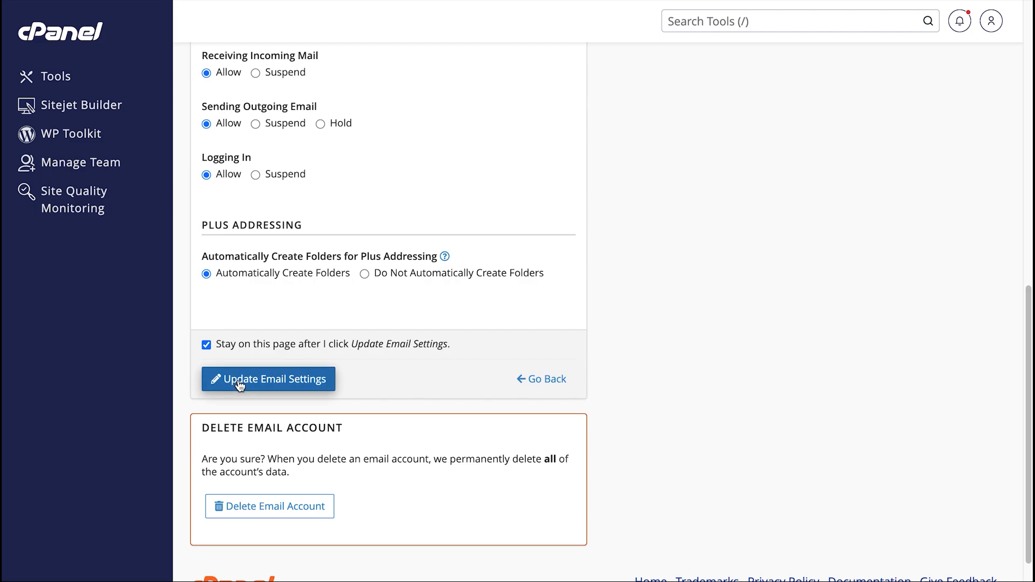
{"action": "left_click", "coordinate": [267, 379]}
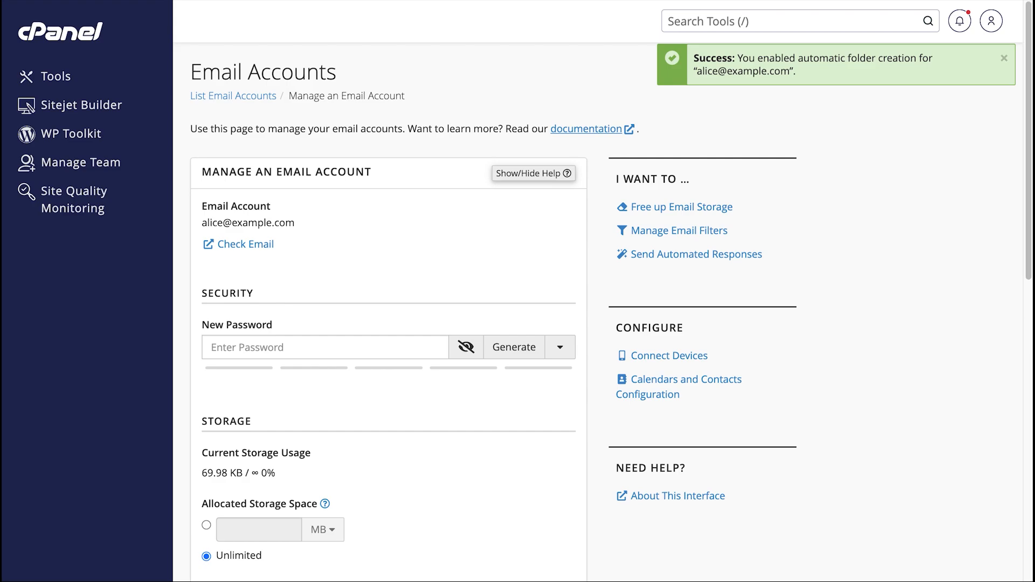
Close the green Success notification.
{"action": "left_click", "coordinate": [1003, 59]}
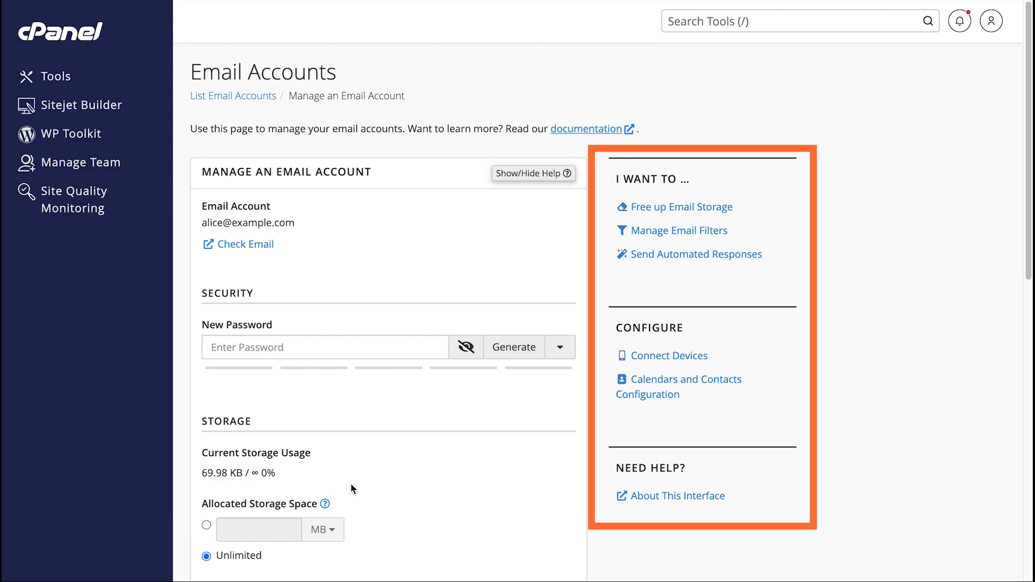
{"action": "mouse_move", "coordinate": [831, 251]}
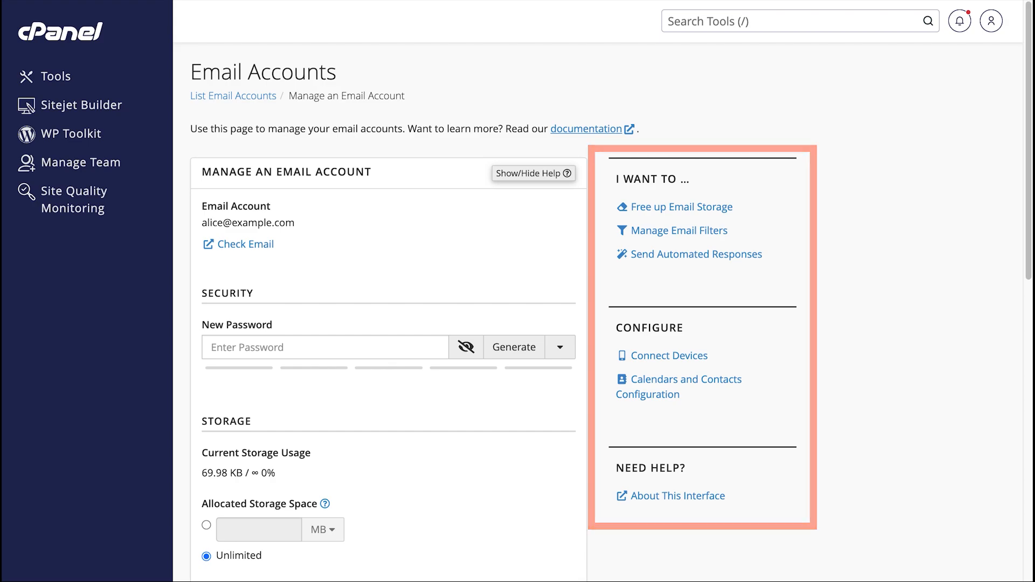
{"action": "mouse_move", "coordinate": [743, 216]}
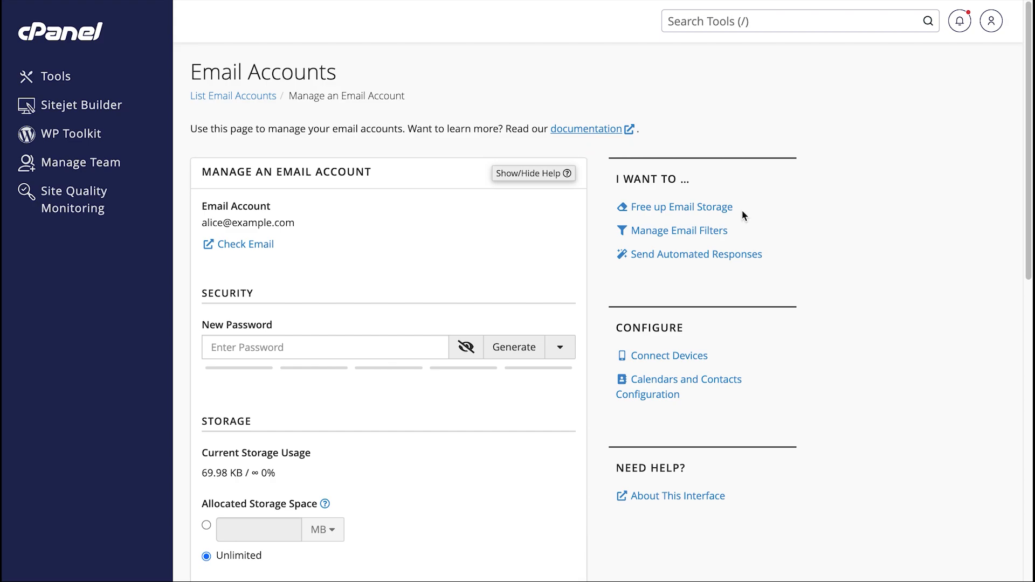
{"action": "mouse_move", "coordinate": [742, 216]}
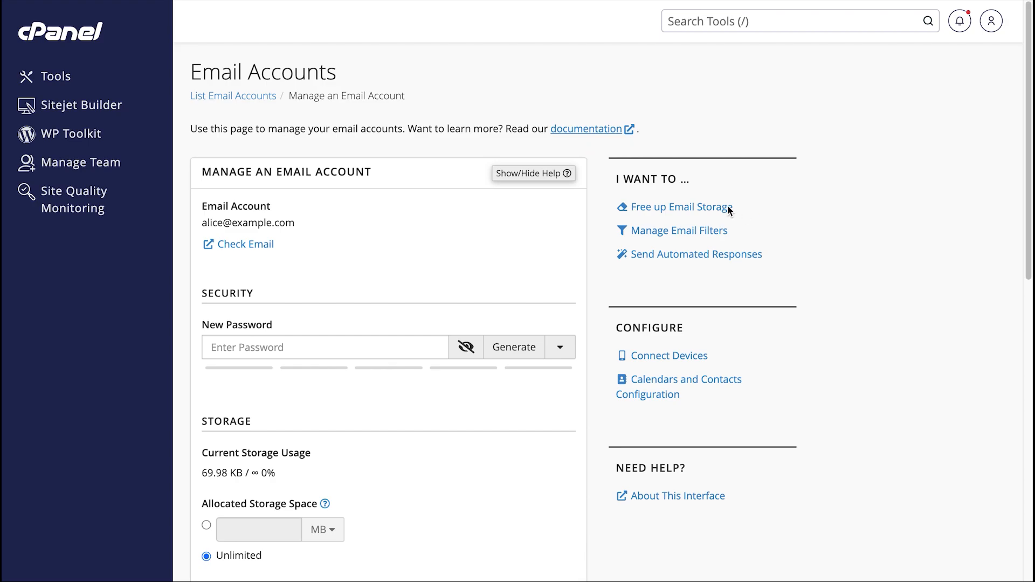
{"action": "left_click", "coordinate": [680, 207]}
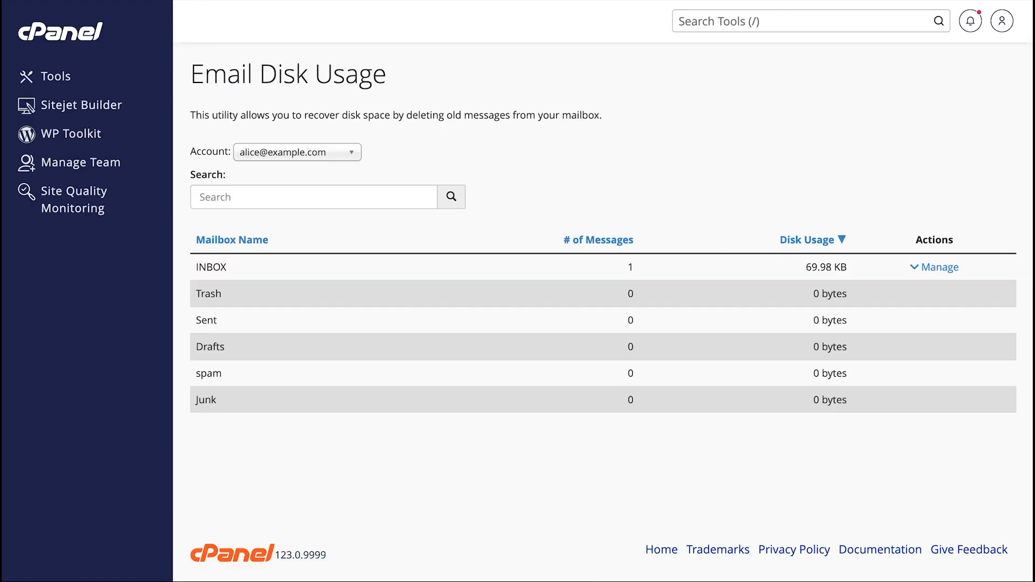
{"action": "mouse_move", "coordinate": [87, 4]}
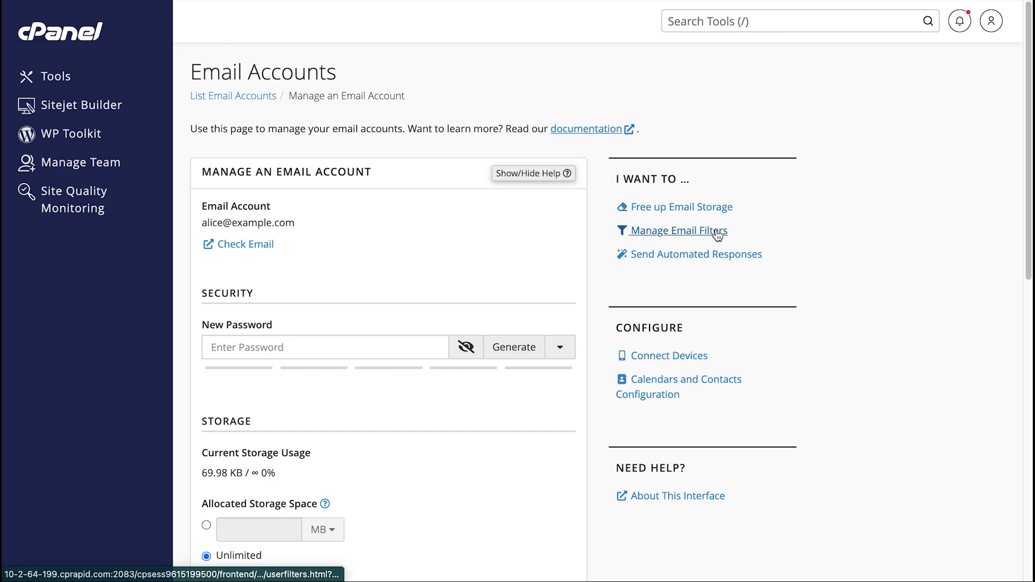
{"action": "left_click", "coordinate": [677, 230]}
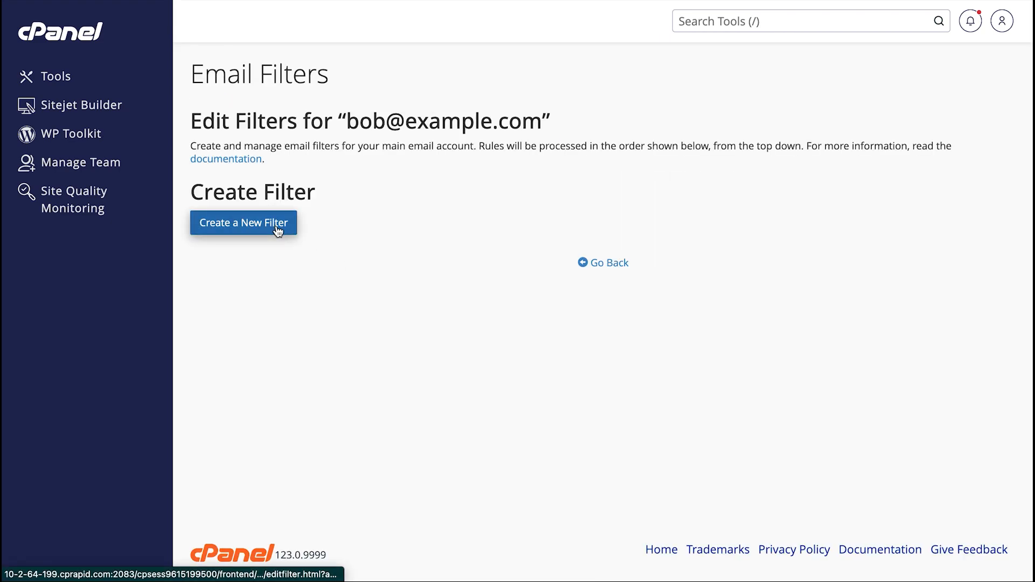
{"action": "left_click", "coordinate": [242, 222]}
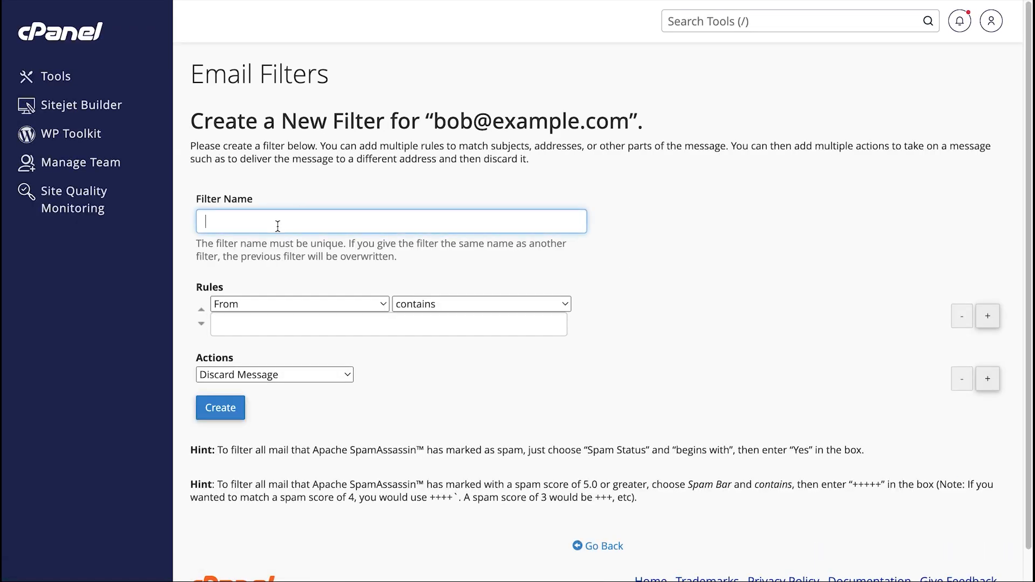
{"action": "type", "text": "spam"}
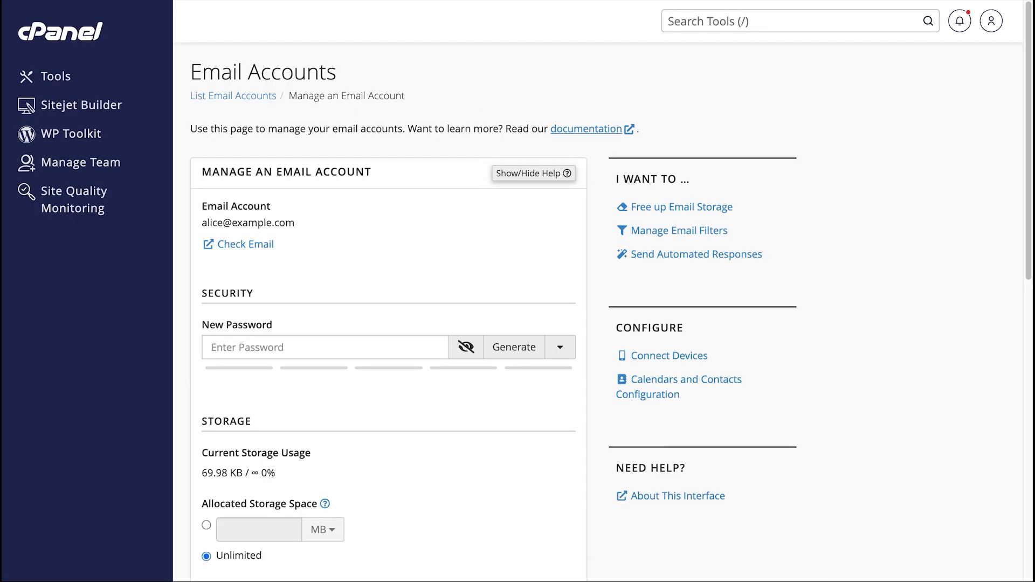
{"action": "mouse_move", "coordinate": [834, 151]}
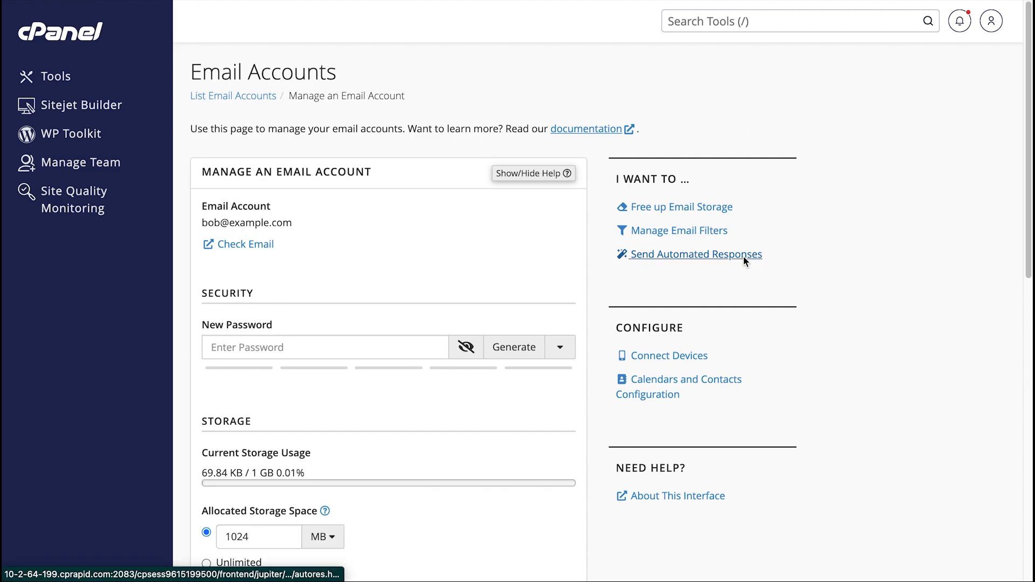
{"action": "left_click", "coordinate": [693, 254]}
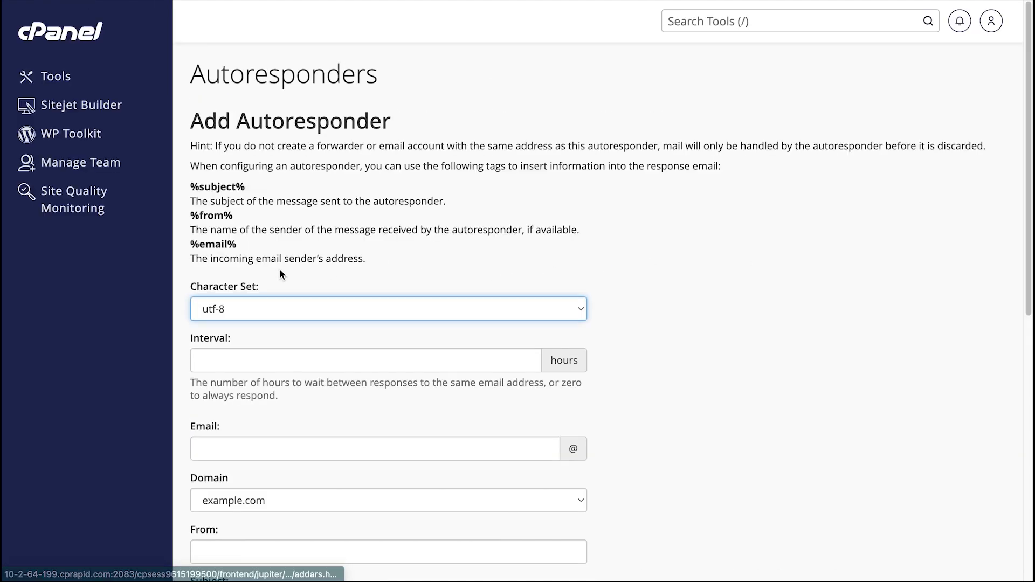
{"action": "scroll", "scroll_direction": "down", "scroll_amount": 3}
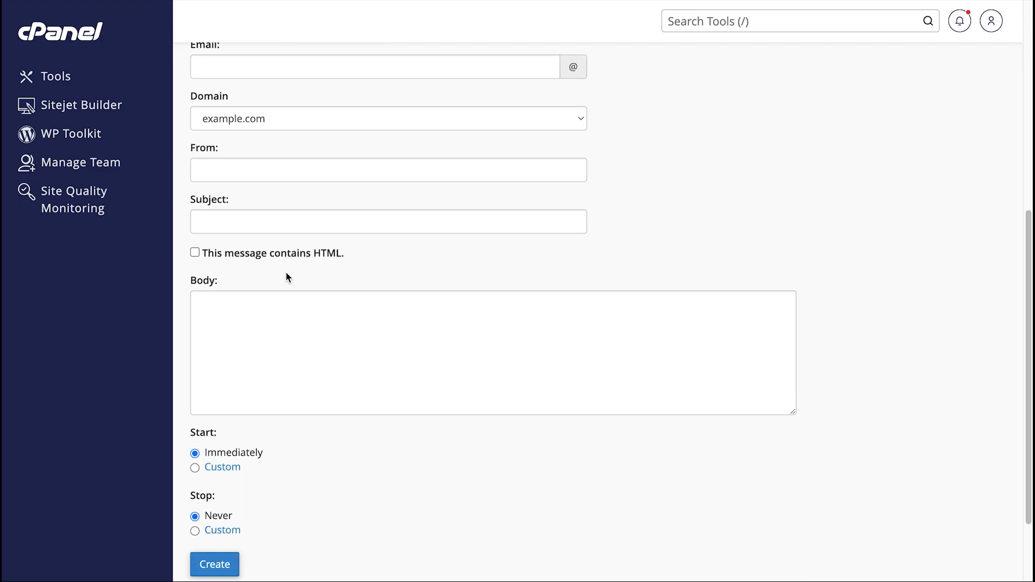
{"action": "scroll", "scroll_direction": "up", "scroll_amount": 3}
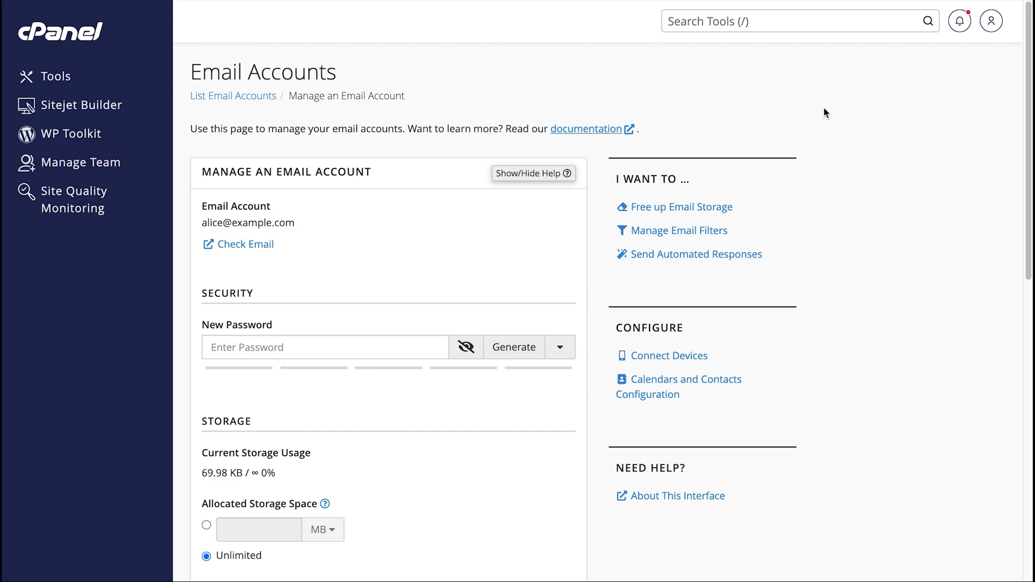
{"action": "mouse_move", "coordinate": [839, 118]}
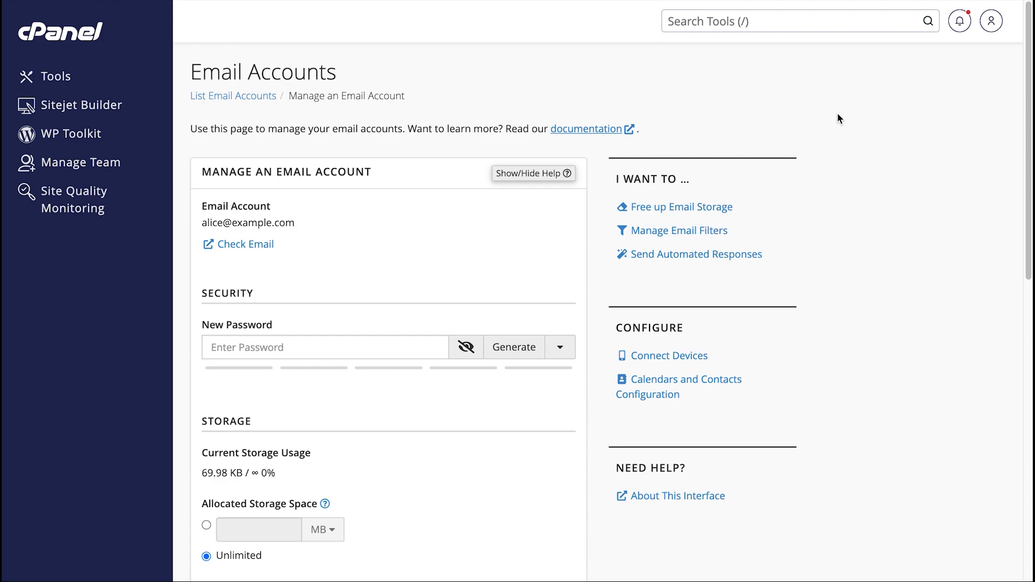
{"action": "mouse_move", "coordinate": [781, 356]}
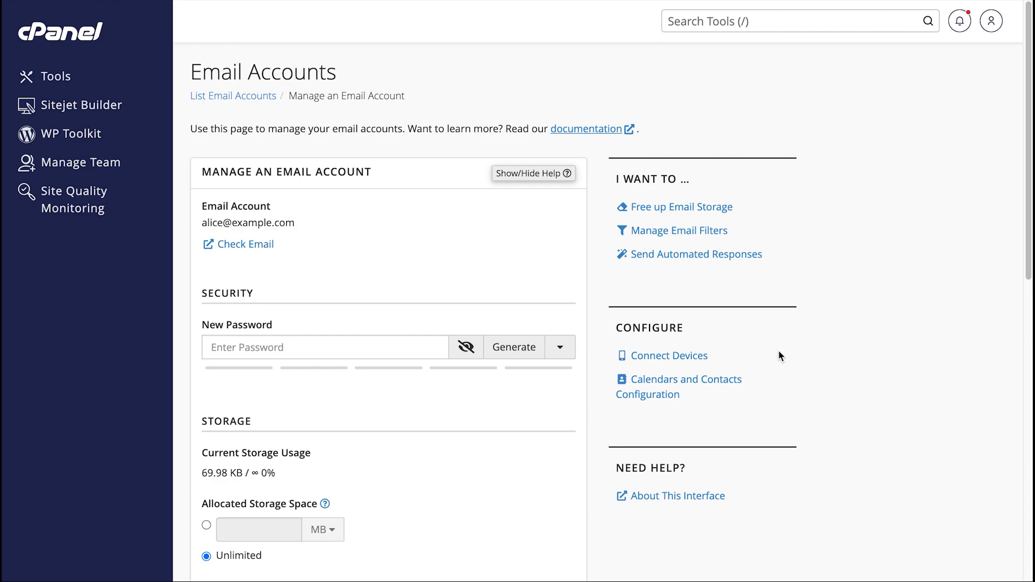
{"action": "left_click", "coordinate": [668, 356]}
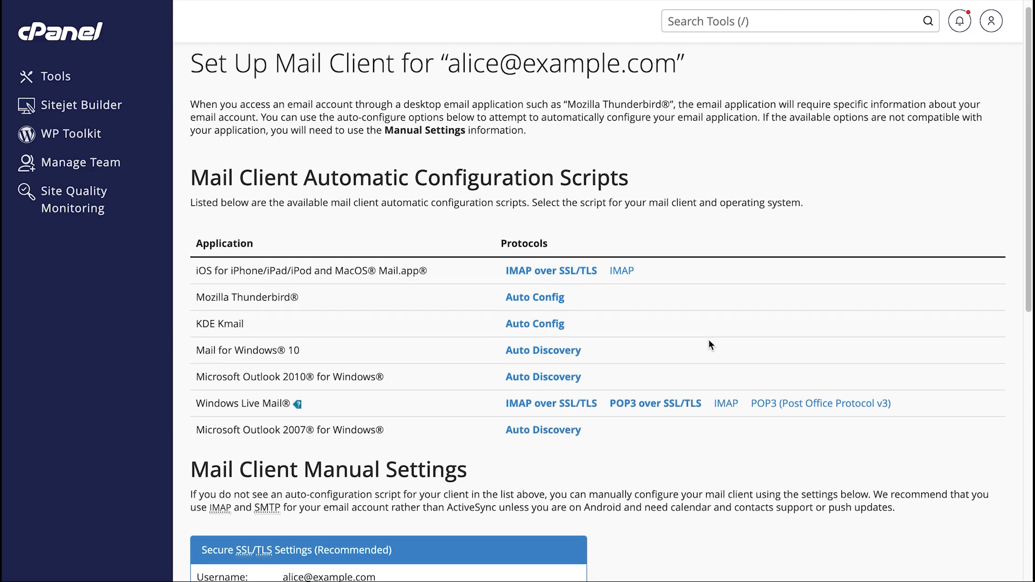
{"action": "scroll", "scroll_direction": "down", "scroll_amount": 3}
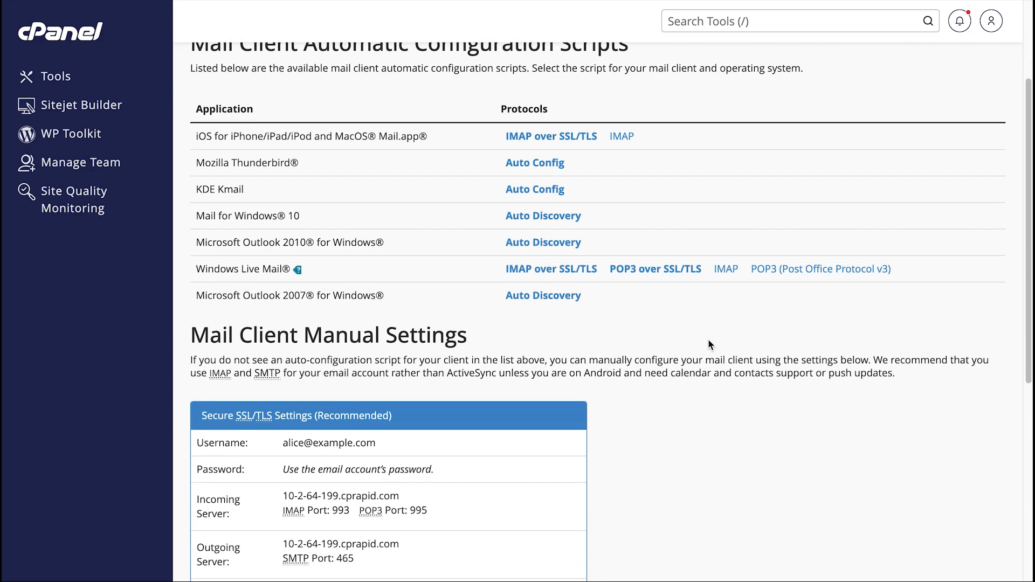
{"action": "scroll", "scroll_direction": "up", "scroll_amount": 3}
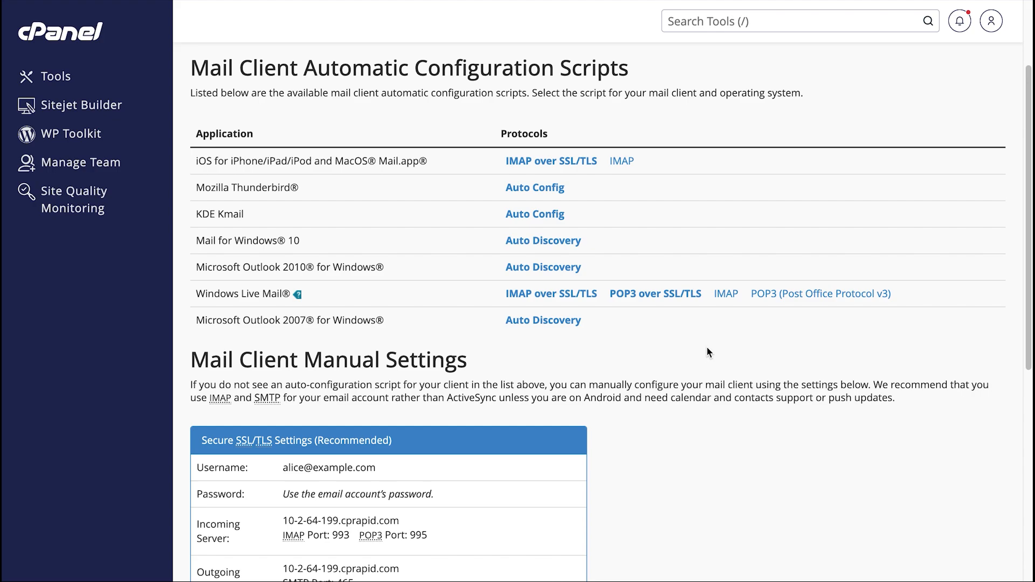
{"action": "mouse_move", "coordinate": [722, 354]}
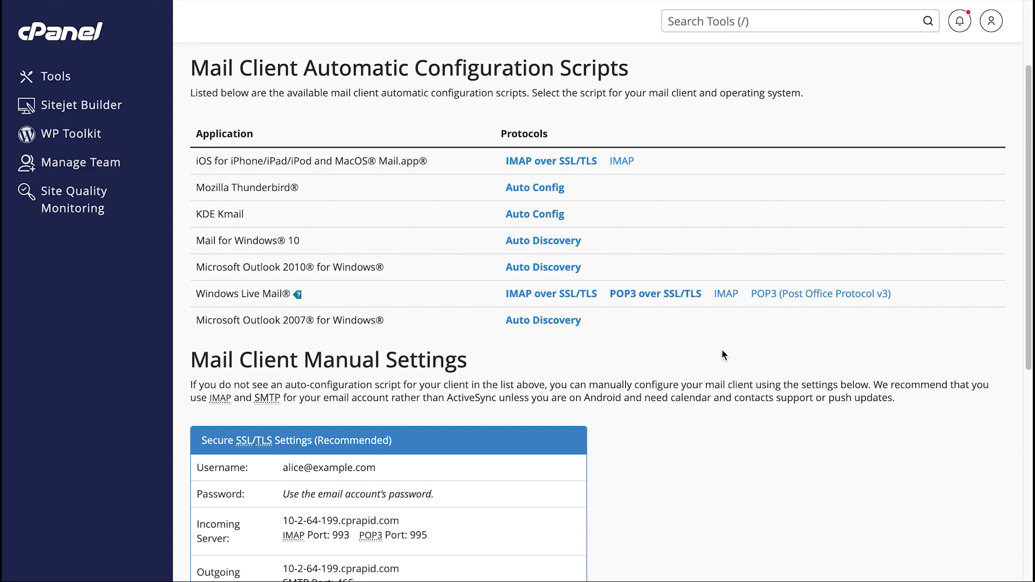
{"action": "scroll", "scroll_direction": "down", "scroll_amount": 3}
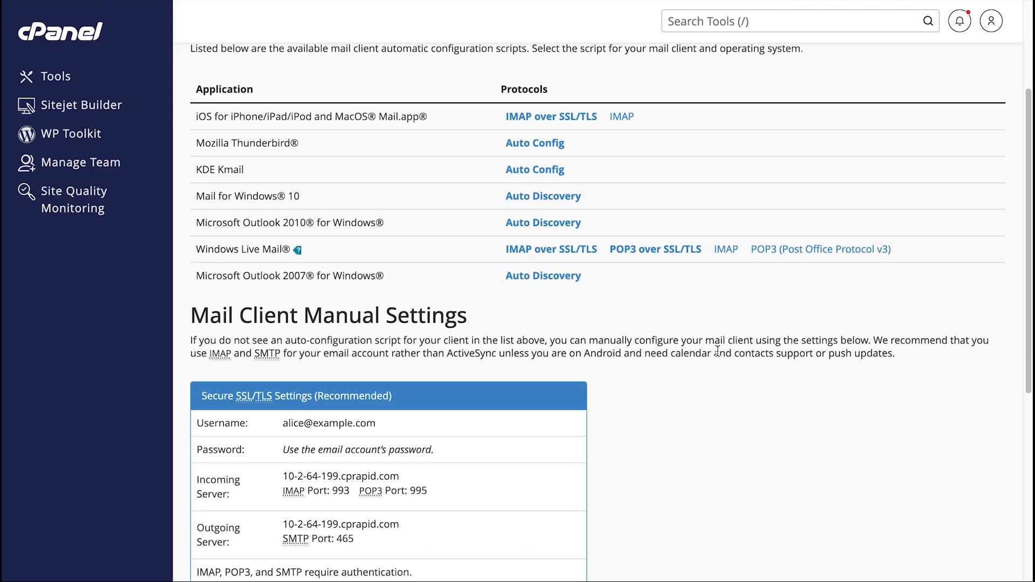
{"action": "scroll", "scroll_direction": "down", "scroll_amount": 3}
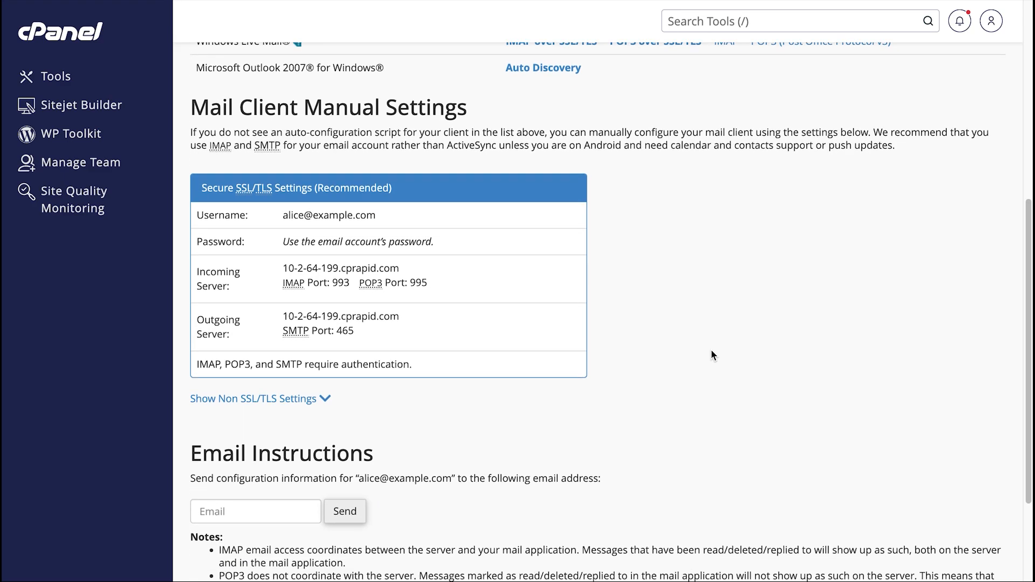
{"action": "scroll", "scroll_direction": "down", "scroll_amount": 3}
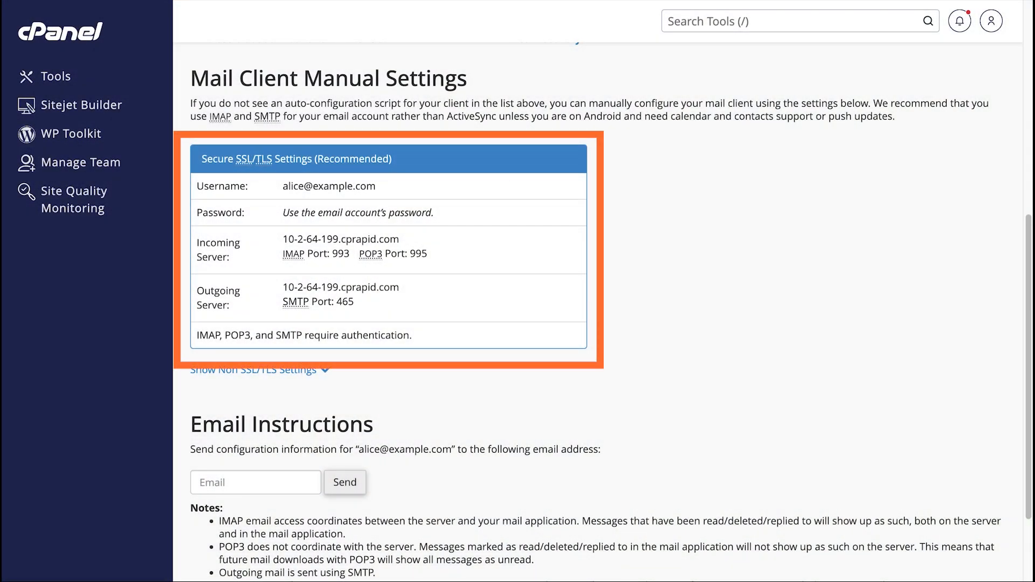
{"action": "scroll", "scroll_direction": "down", "scroll_amount": 3}
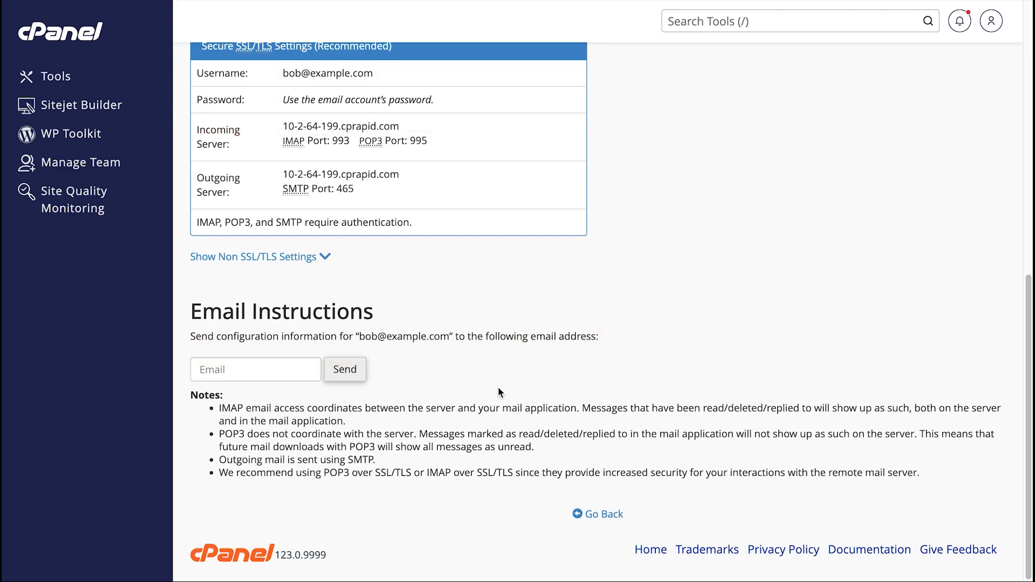
{"action": "left_click", "coordinate": [254, 368]}
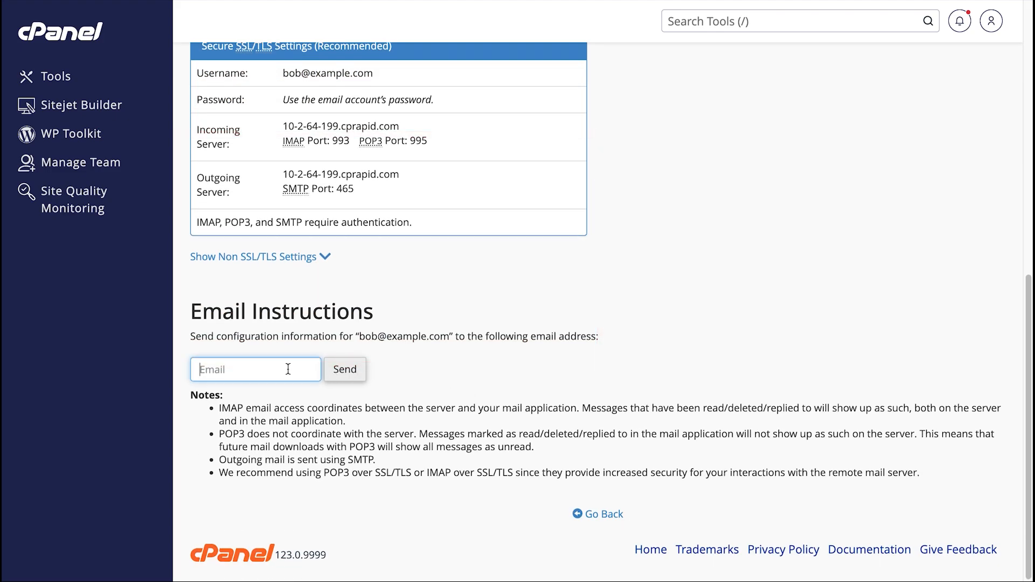
{"action": "type", "text": "alice@"}
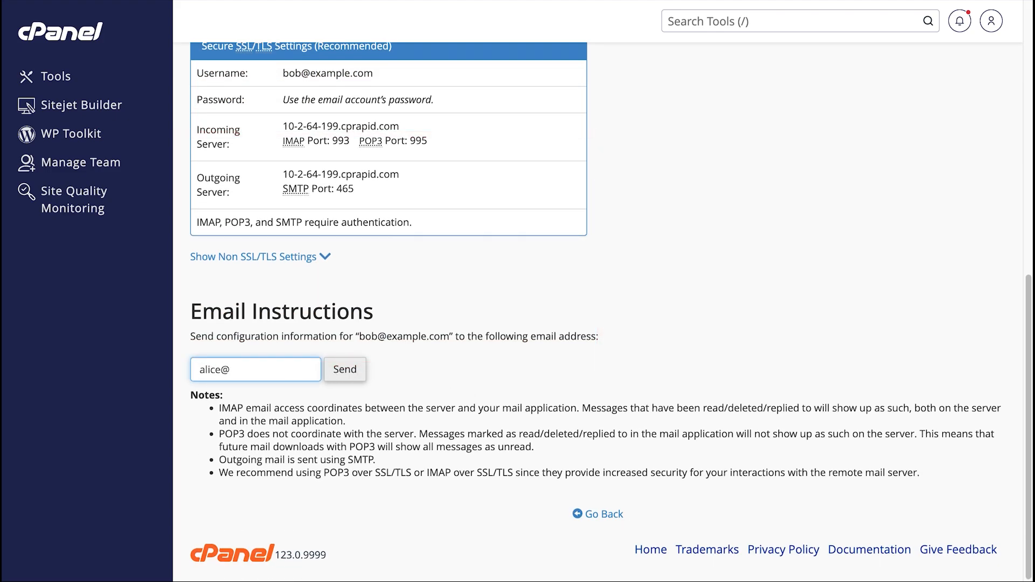
{"action": "left_click", "coordinate": [345, 369]}
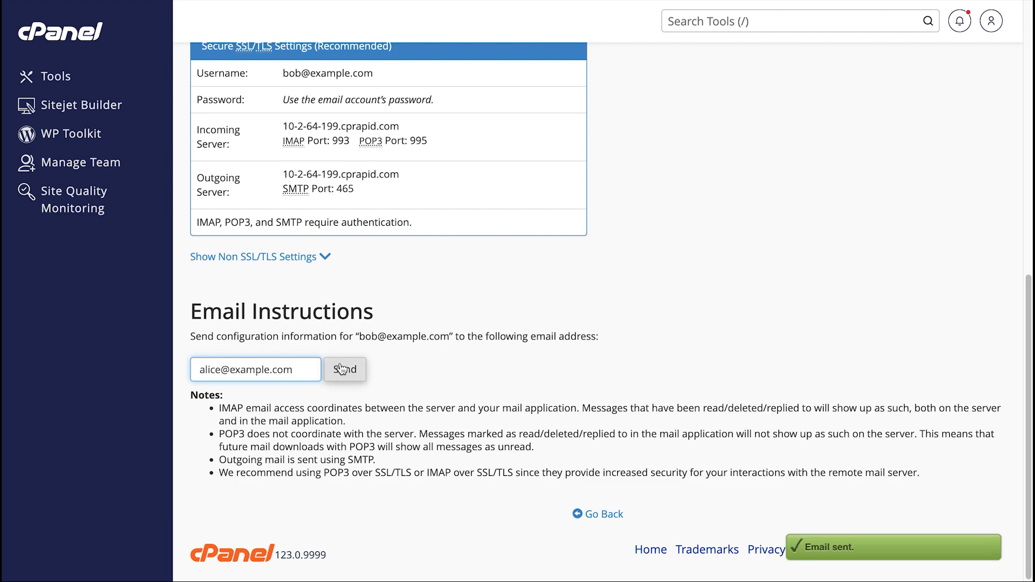
{"action": "left_click", "coordinate": [596, 515]}
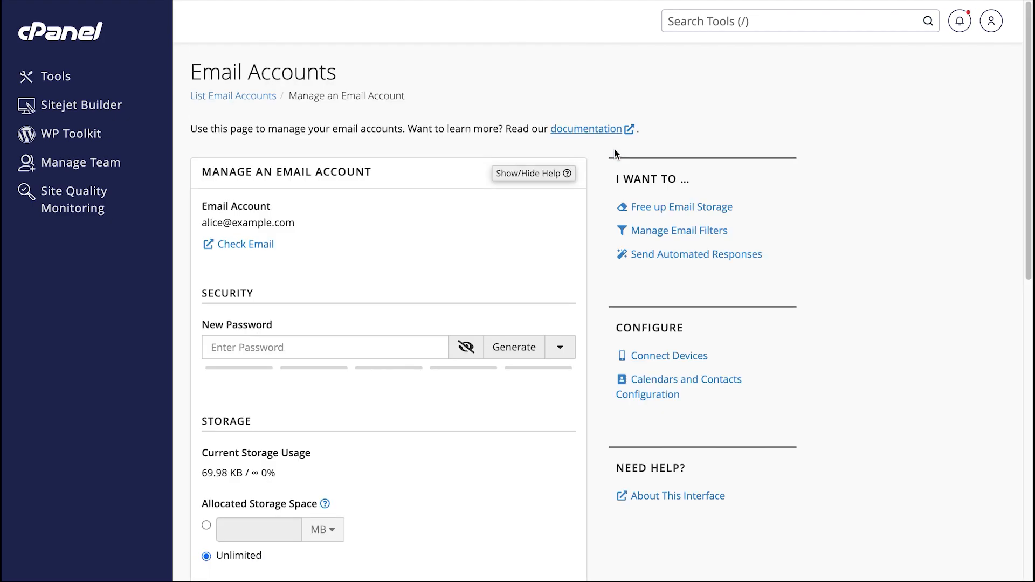
{"action": "mouse_move", "coordinate": [799, 354]}
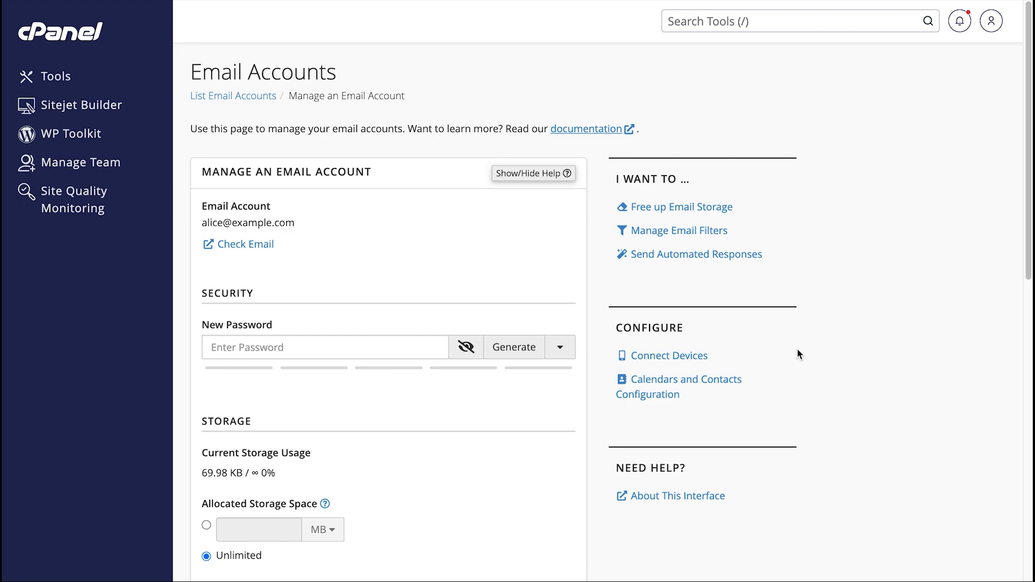
View the documentation on managing email accounts.
{"action": "left_click", "coordinate": [678, 386]}
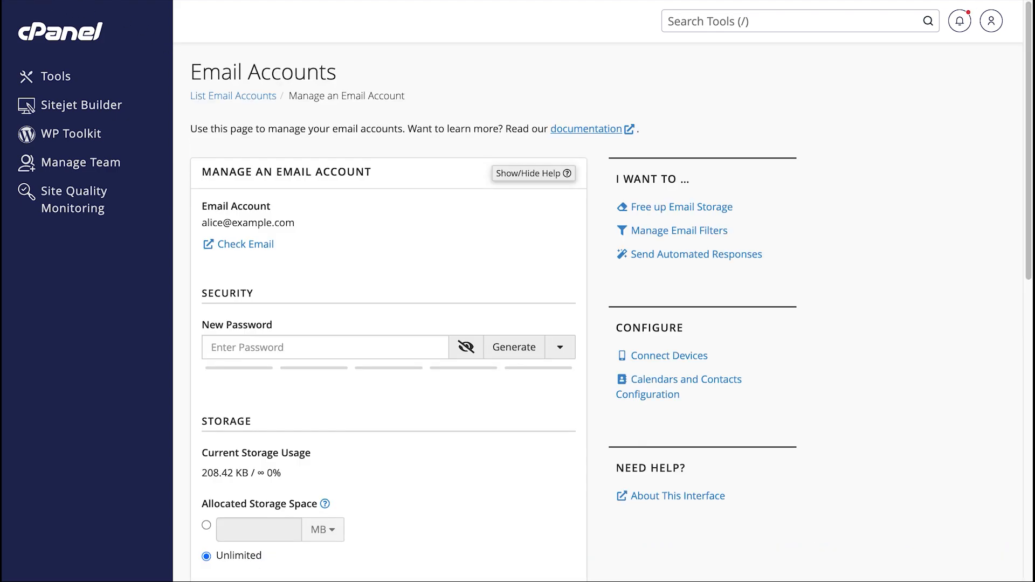
{"action": "mouse_move", "coordinate": [704, 503]}
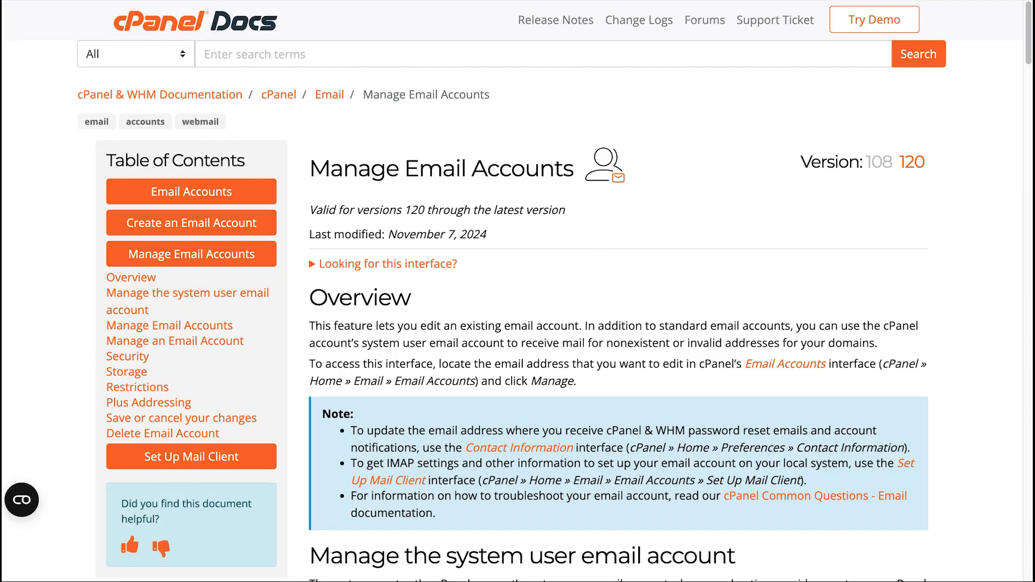
{"action": "mouse_move", "coordinate": [449, 13]}
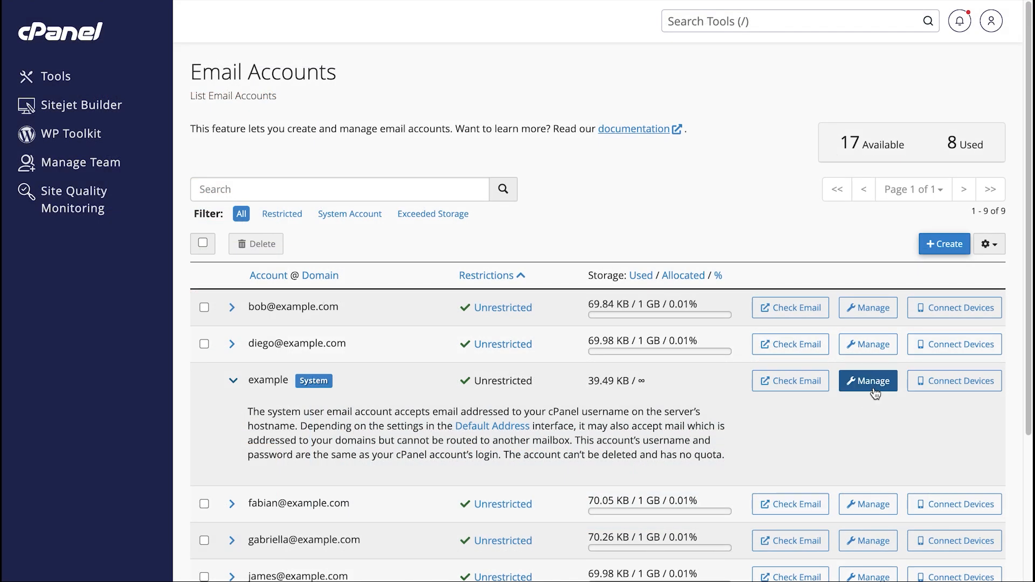
Manage the 'example' system email account, showing 39.49 KB current storage usage.
{"action": "left_click", "coordinate": [866, 381]}
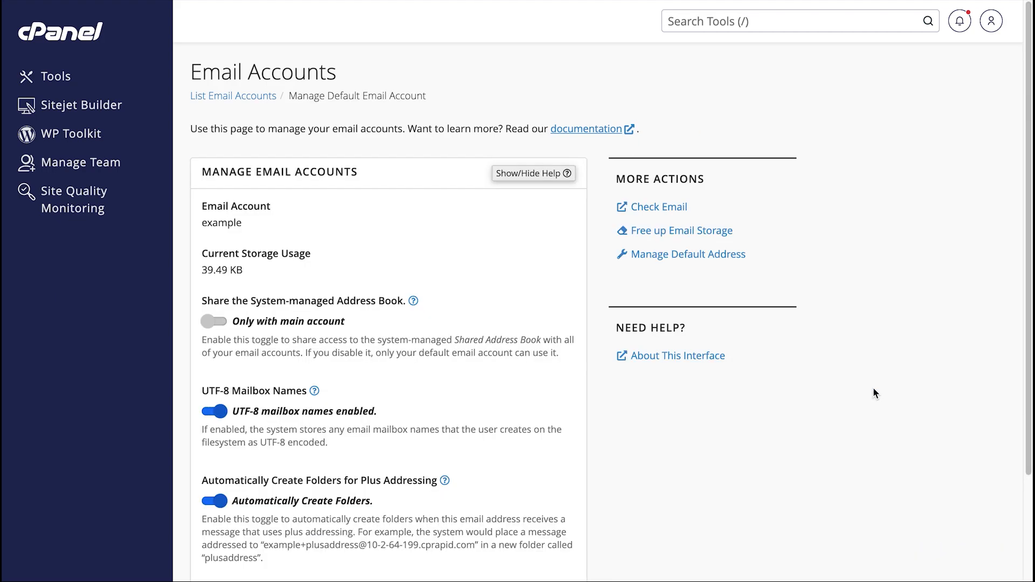
{"action": "mouse_move", "coordinate": [364, 325]}
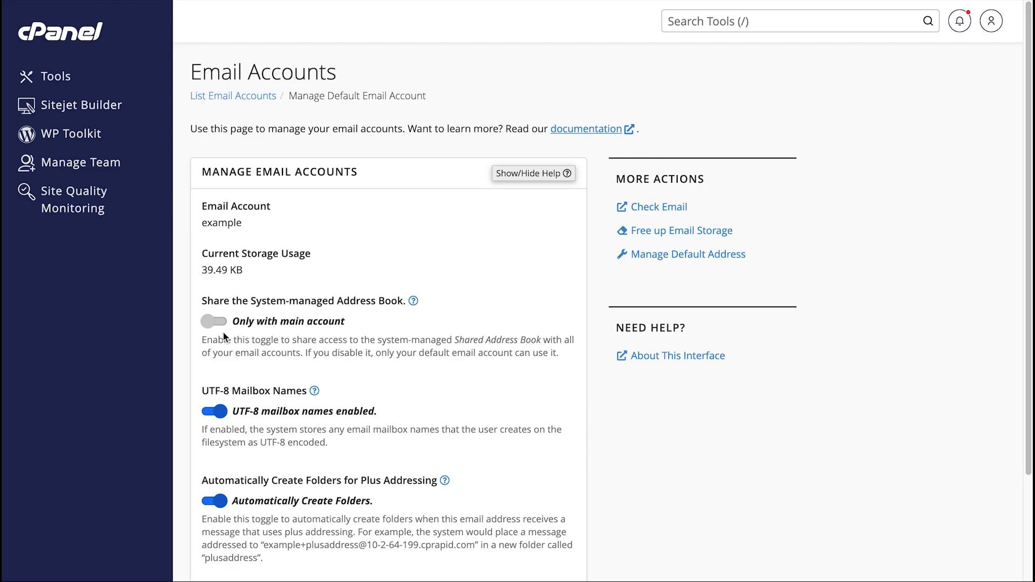
{"action": "mouse_move", "coordinate": [225, 329]}
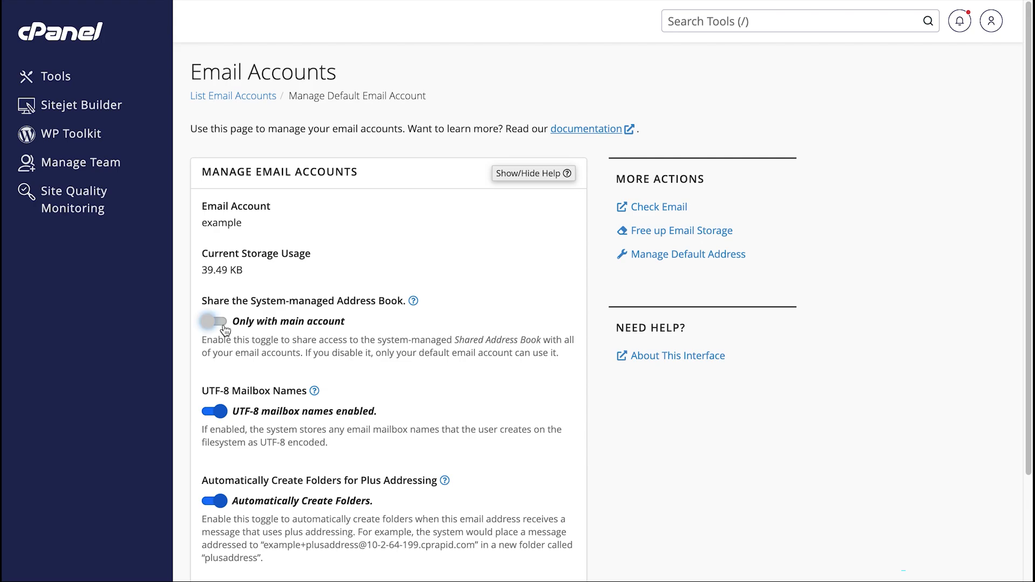
{"action": "left_click", "coordinate": [213, 321]}
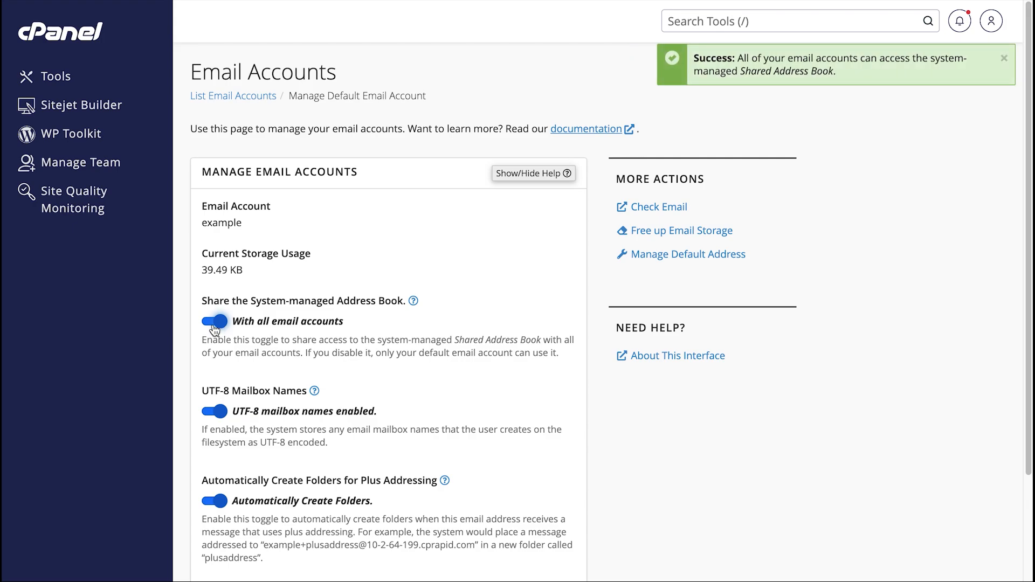
{"action": "left_click", "coordinate": [214, 321]}
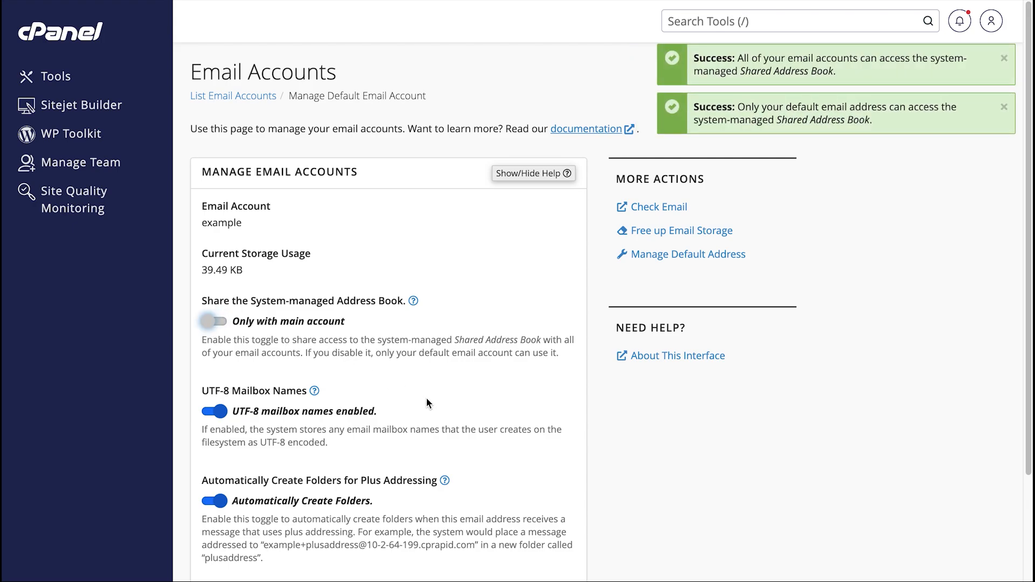
{"action": "mouse_move", "coordinate": [431, 401]}
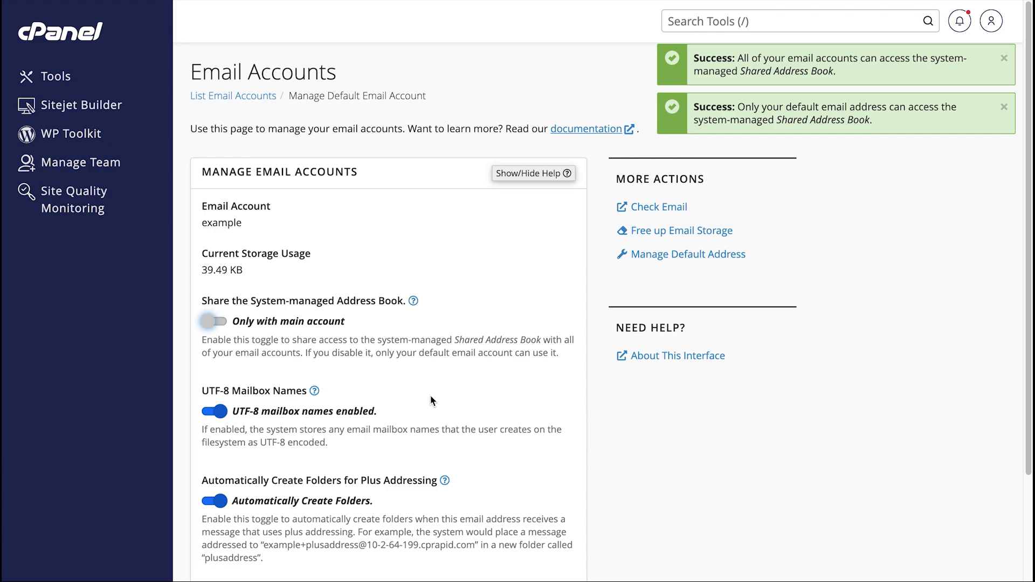
{"action": "left_click", "coordinate": [1003, 58]}
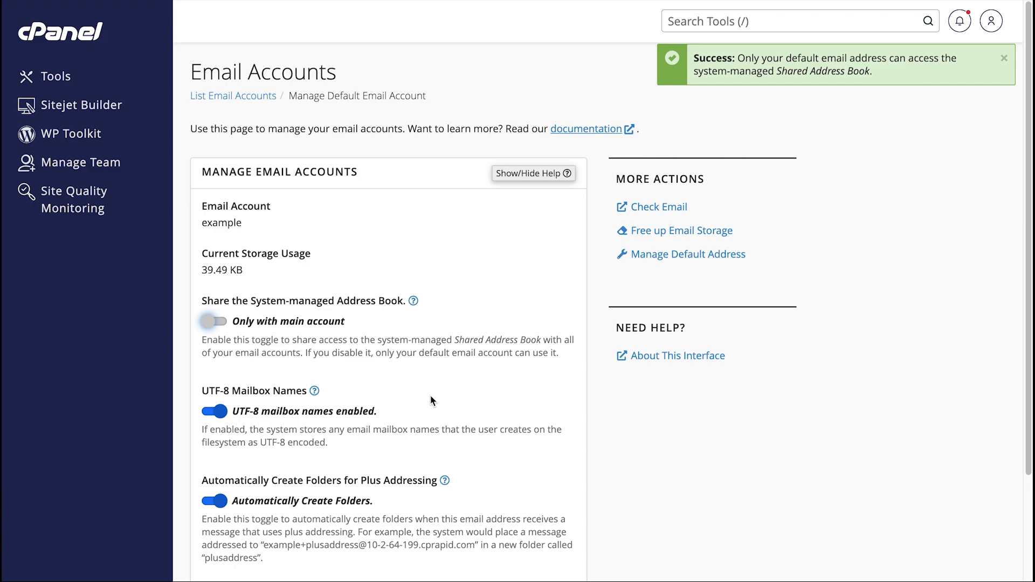
{"action": "left_click", "coordinate": [1003, 58]}
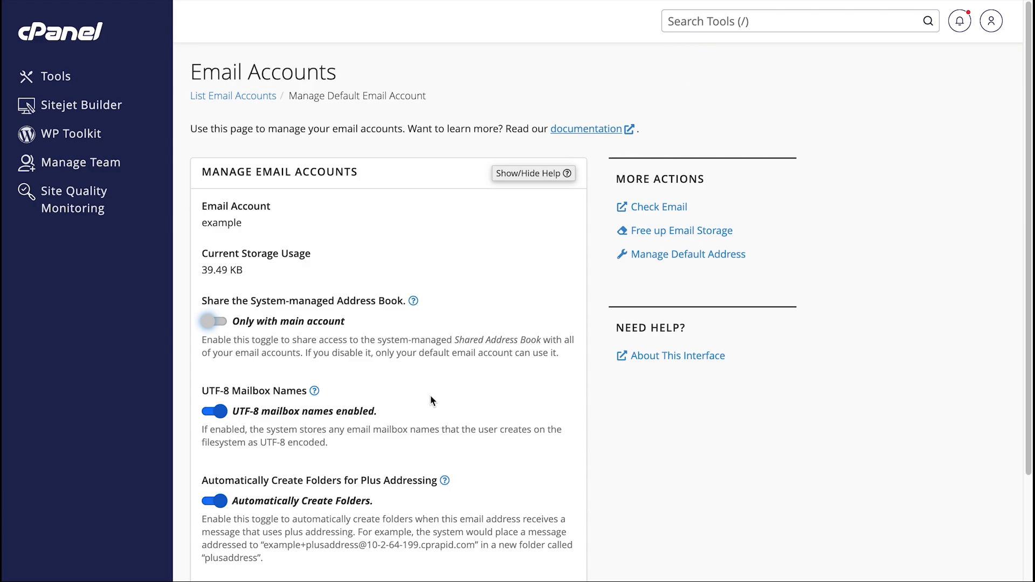
{"action": "mouse_move", "coordinate": [387, 401]}
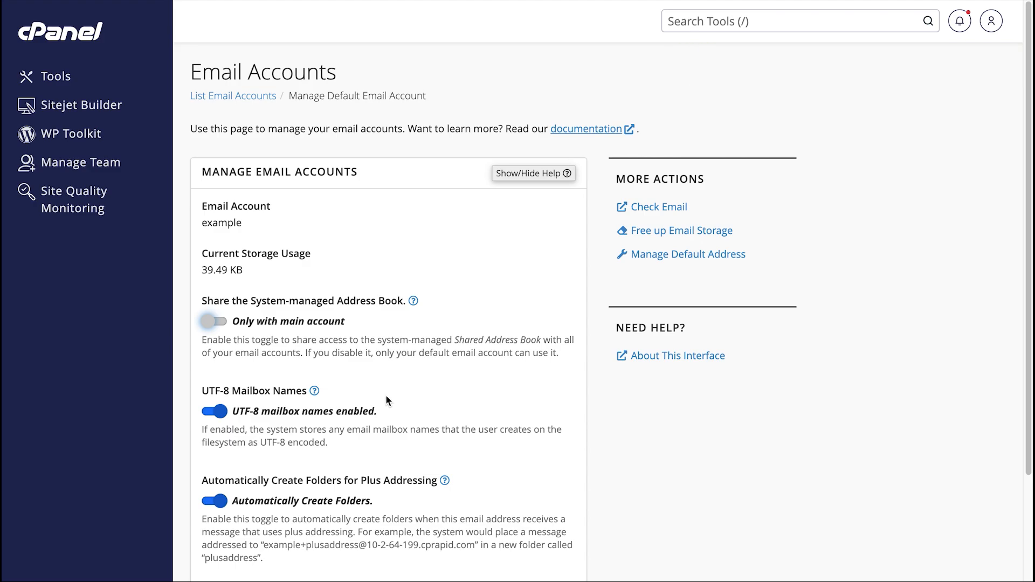
{"action": "left_click", "coordinate": [214, 411]}
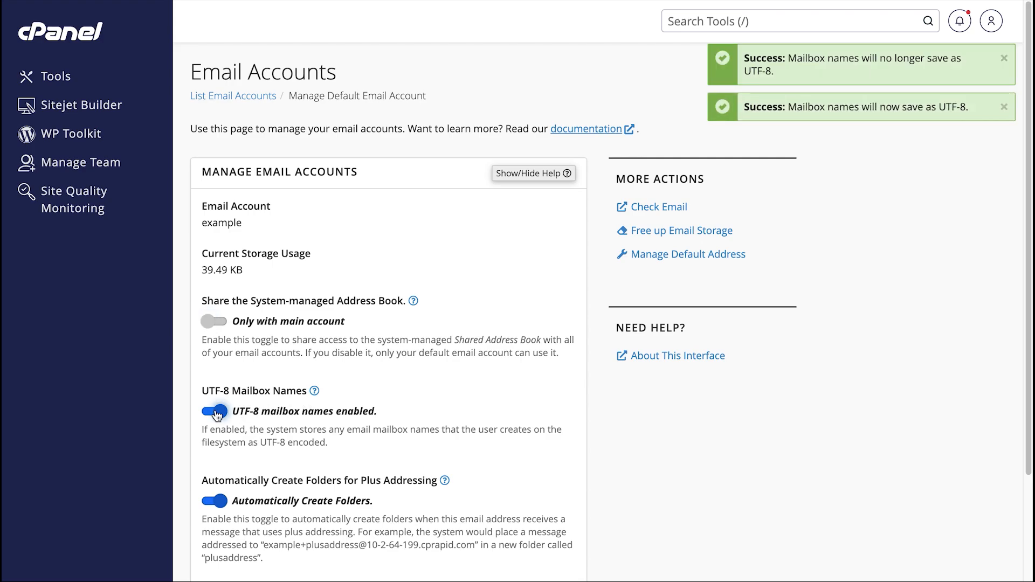
{"action": "scroll", "scroll_direction": "down", "scroll_amount": 3}
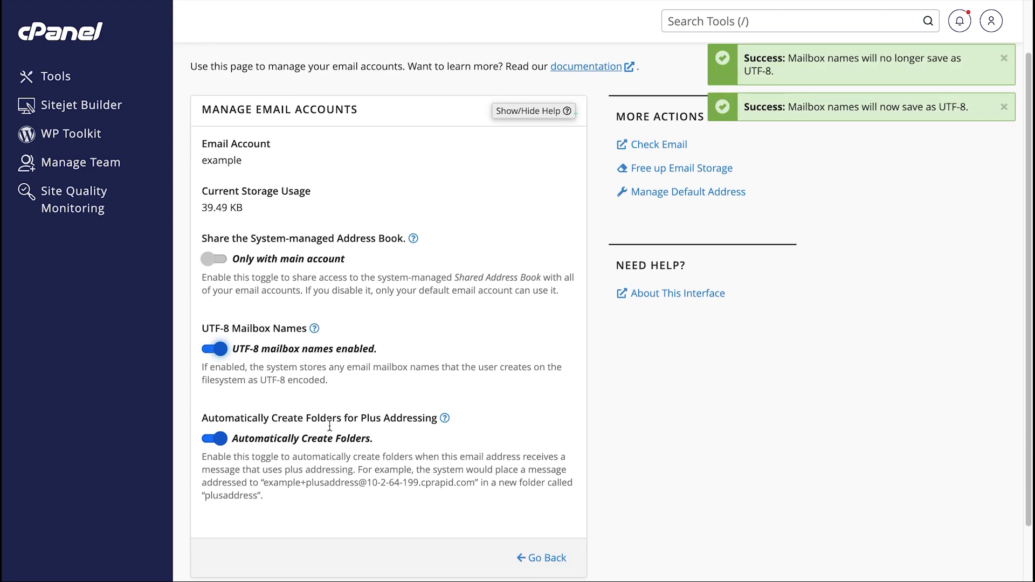